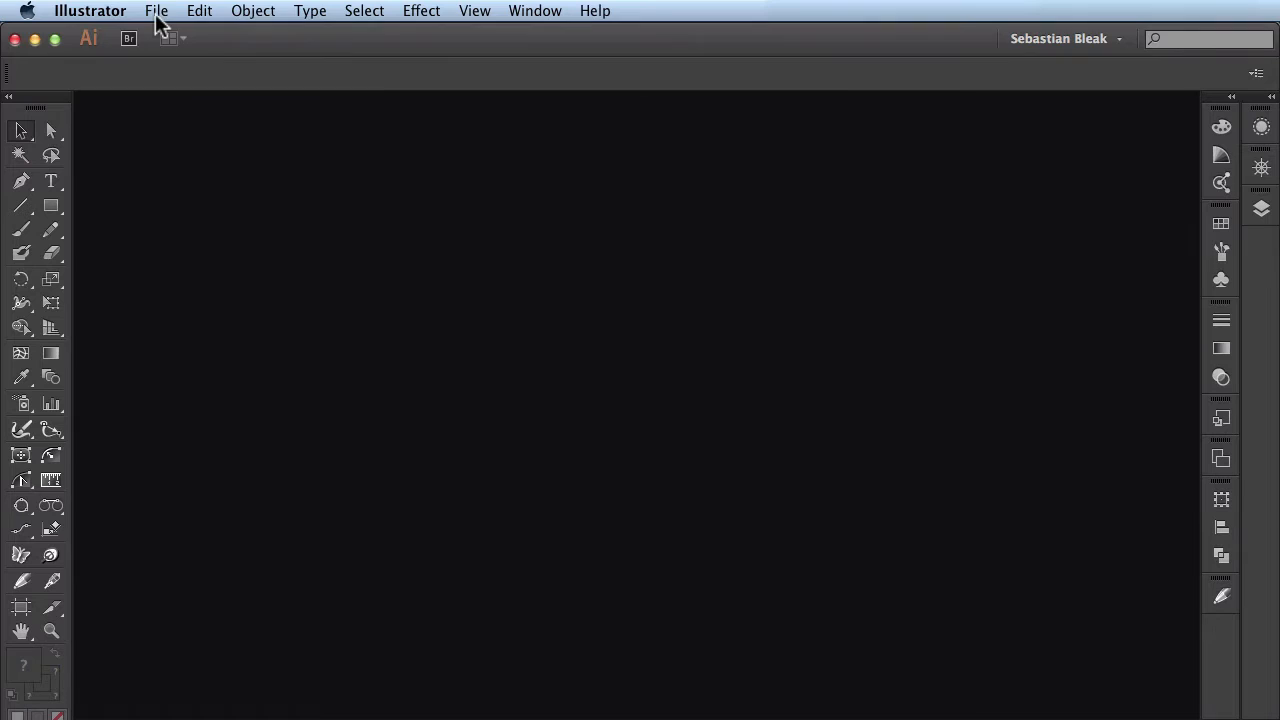
# - Create a new 1070 by 590 px document via File > New
pyautogui.click(156, 12)
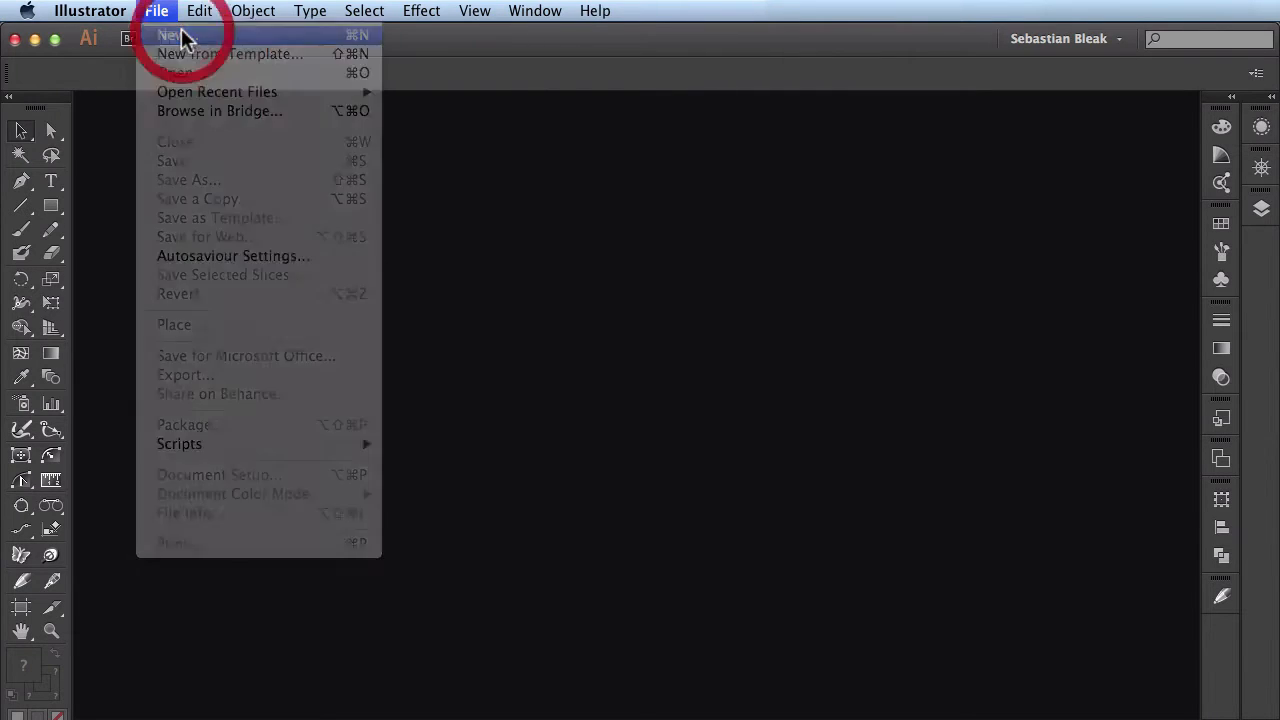
pyautogui.click(170, 36)
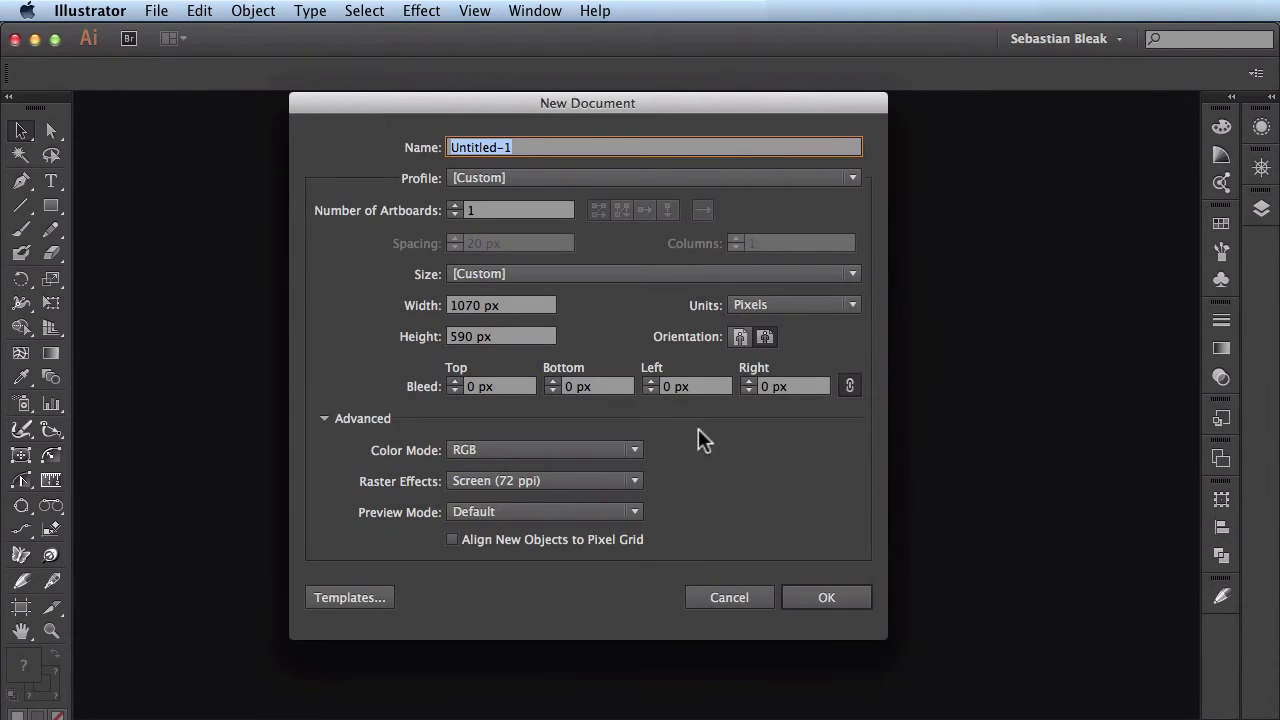
pyautogui.click(828, 596)
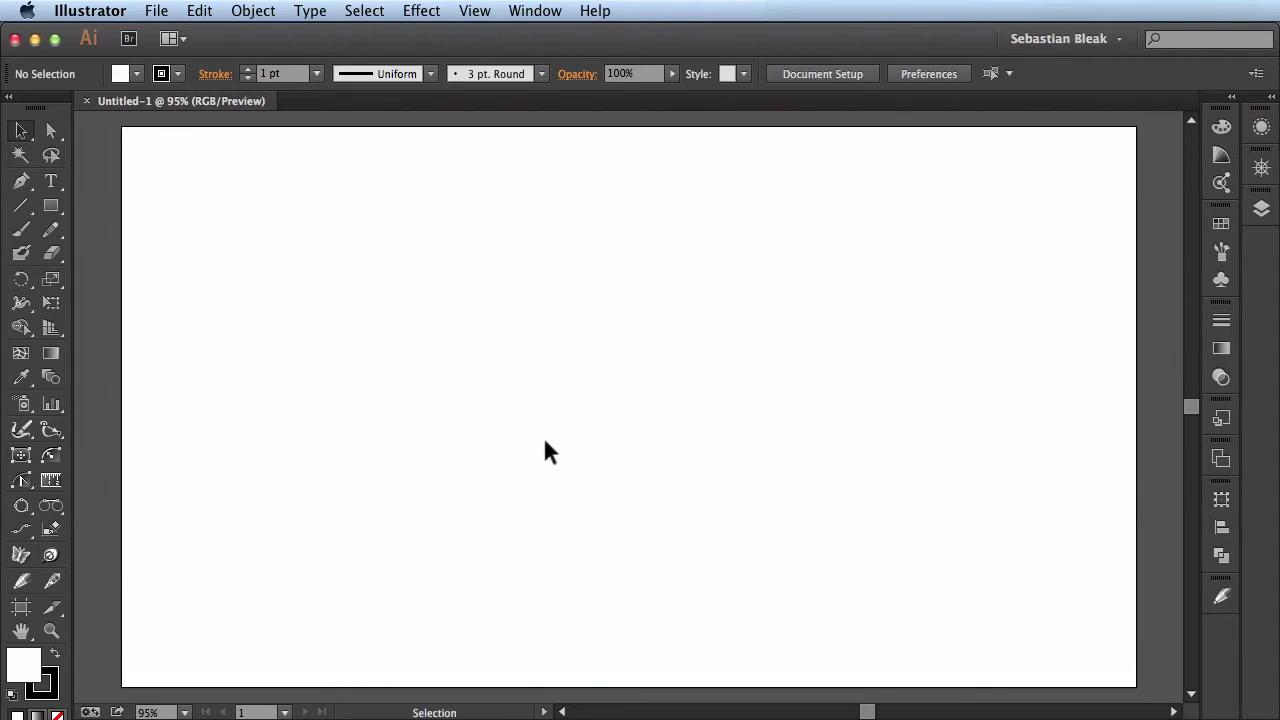
pyautogui.moveTo(472, 394)
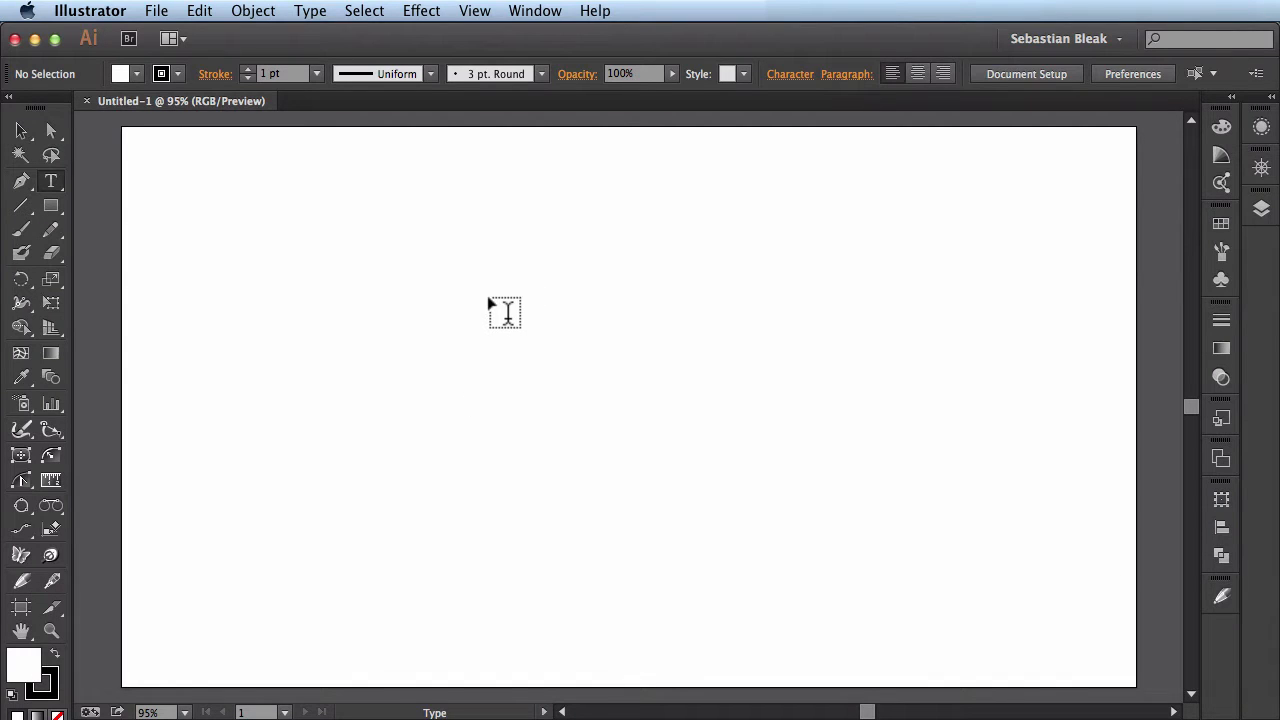
# - Start a text object on the artboard and begin typing adobe grind
pyautogui.click(490, 312)
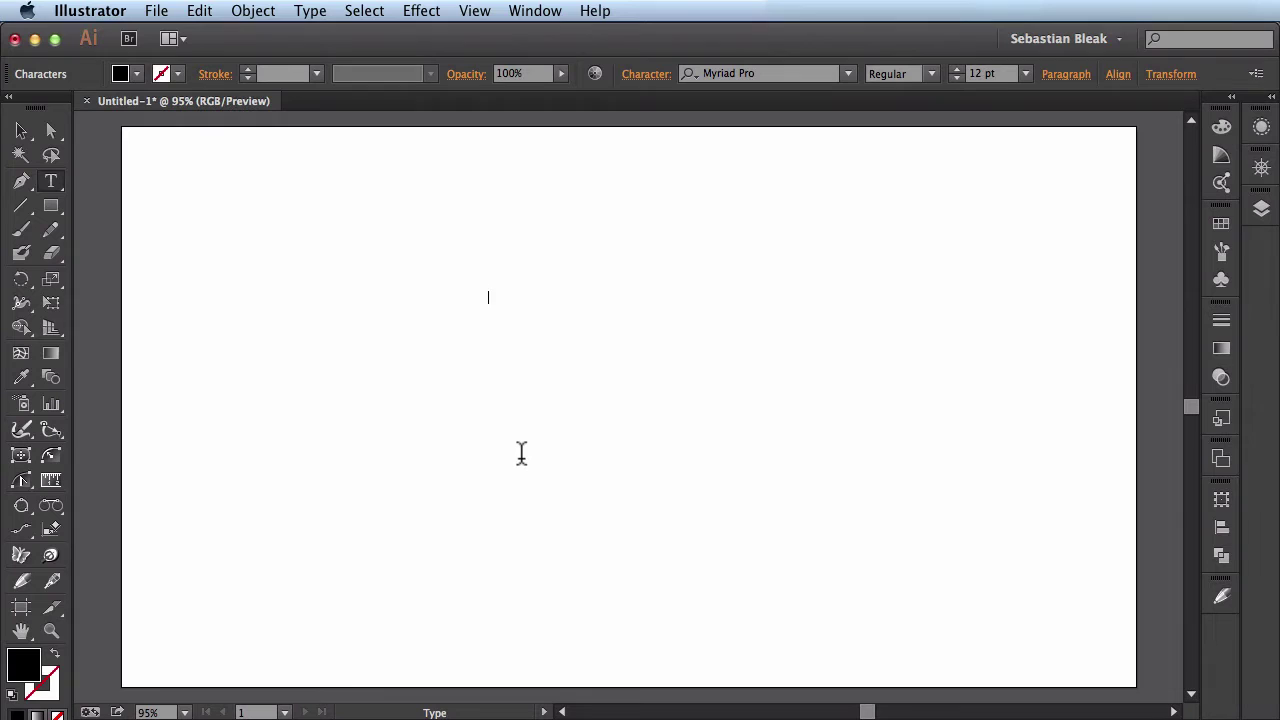
pyautogui.write('adobe')
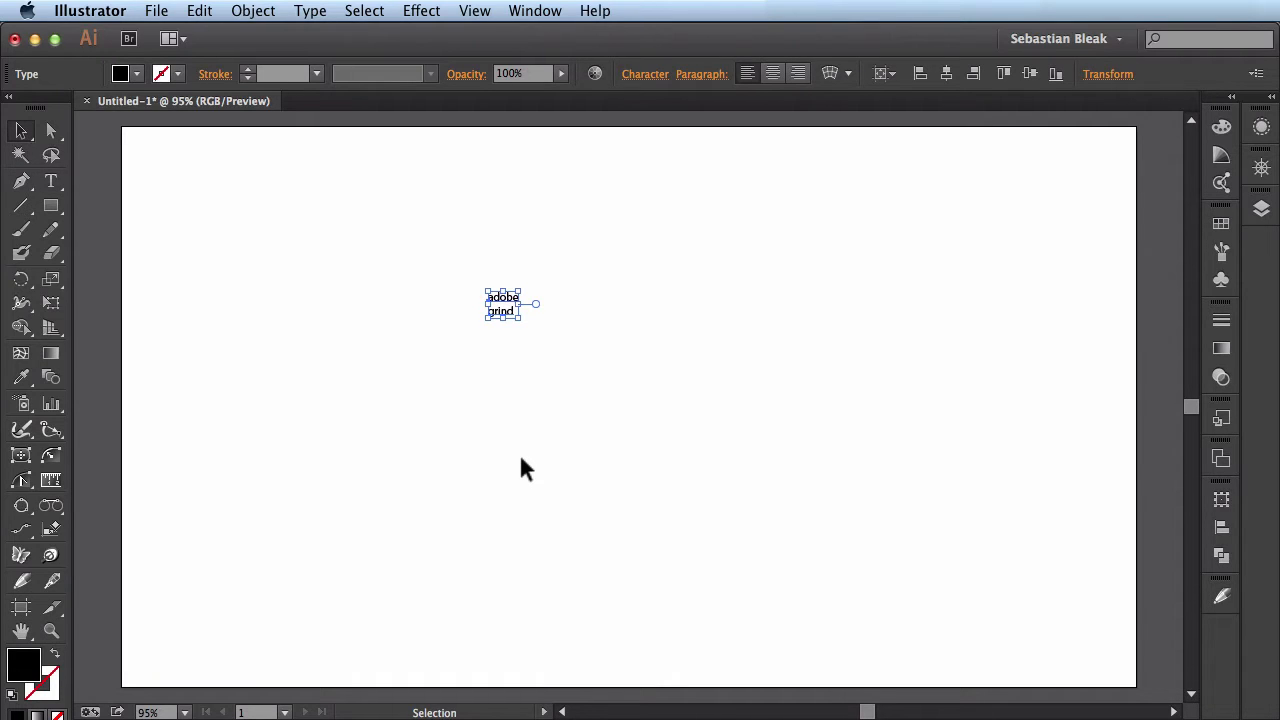
pyautogui.moveTo(500, 358)
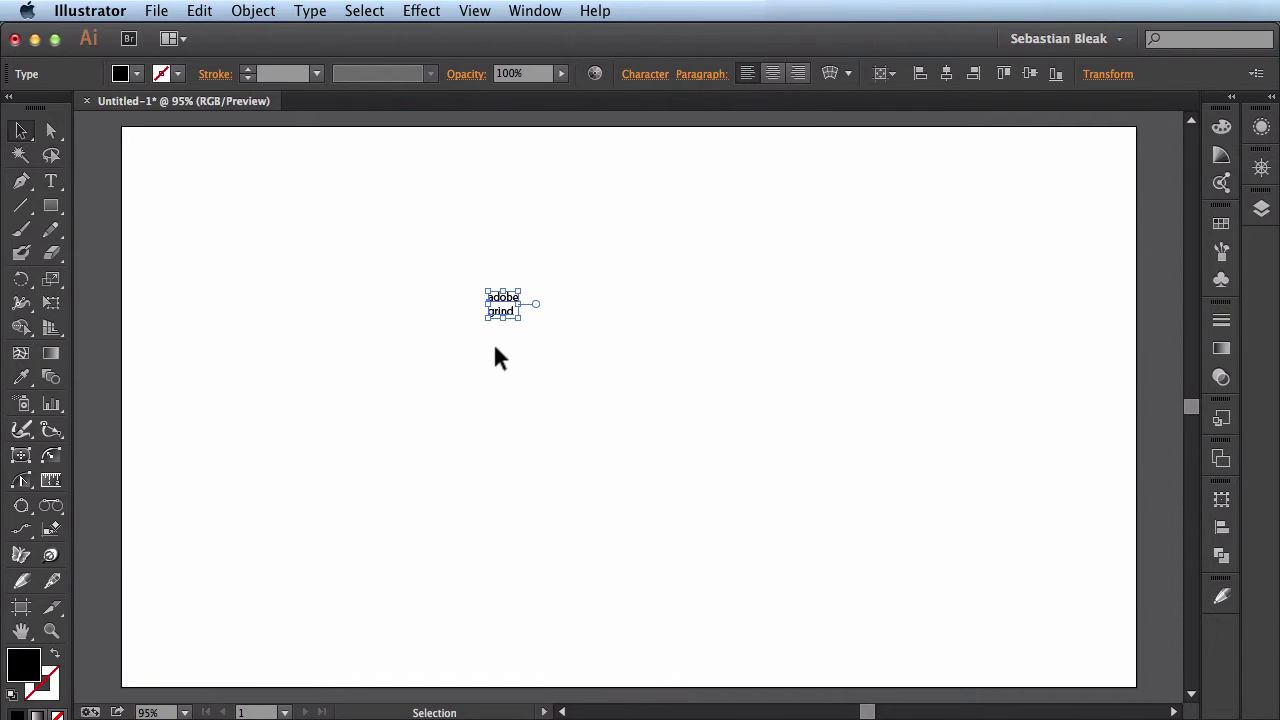
pyautogui.moveTo(484, 384)
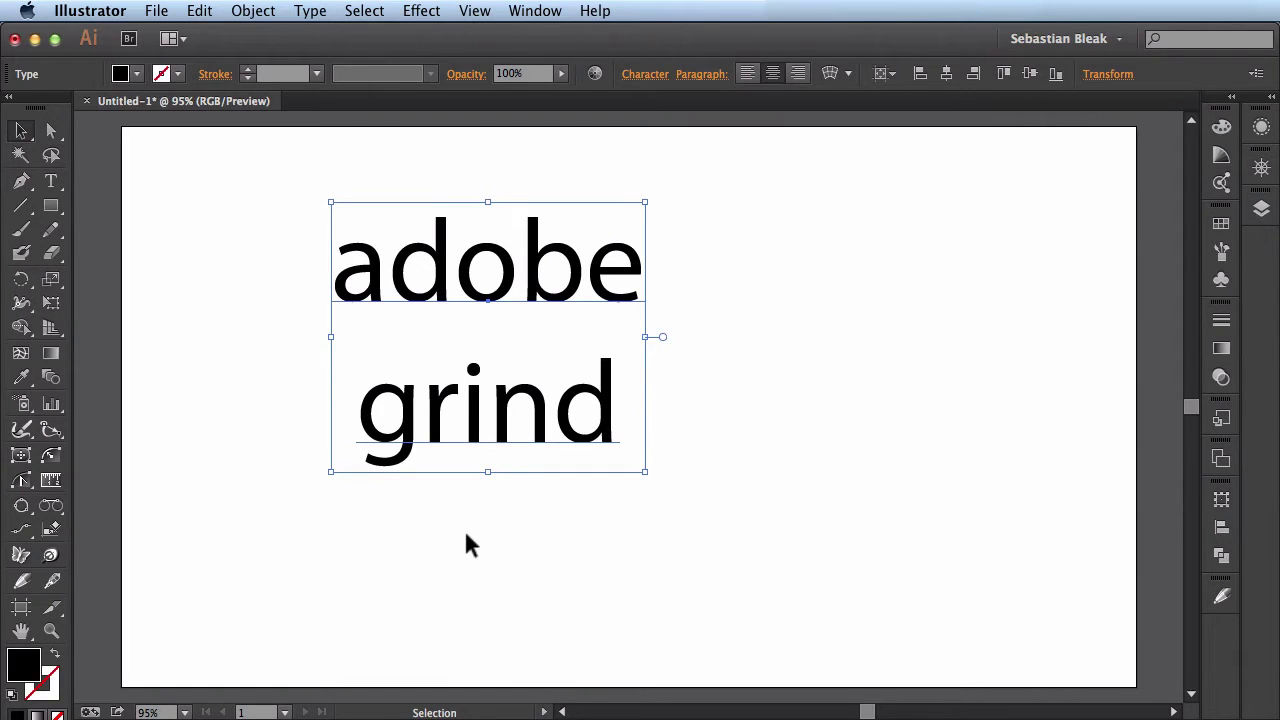
pyautogui.moveTo(320, 24)
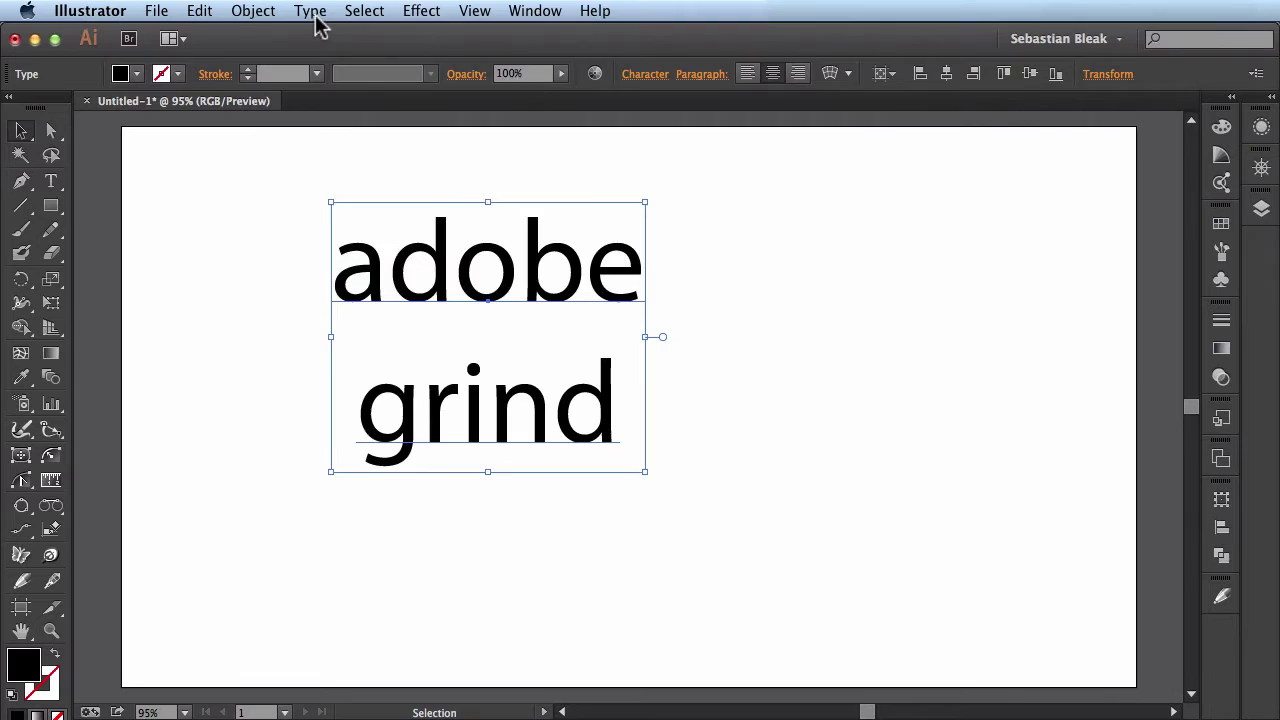
# - Change the adobe grind text to UPPERCASE via Type > Change Case
pyautogui.click(310, 12)
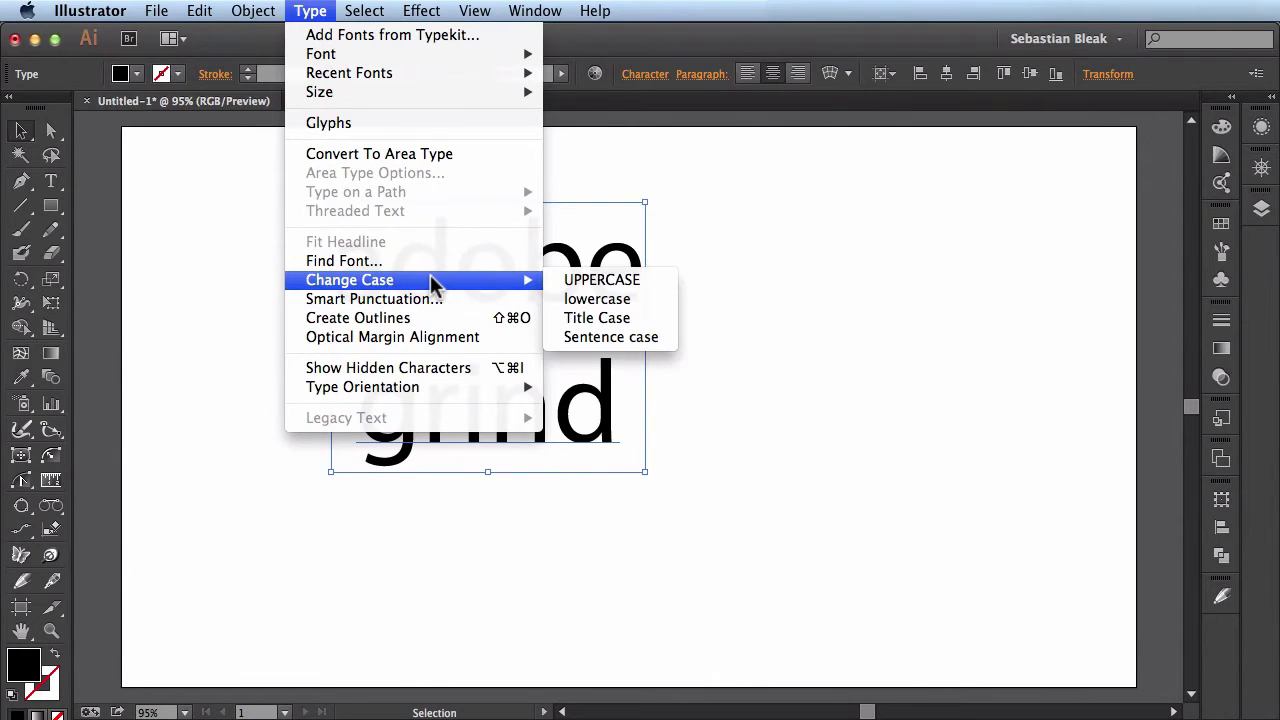
pyautogui.click(600, 280)
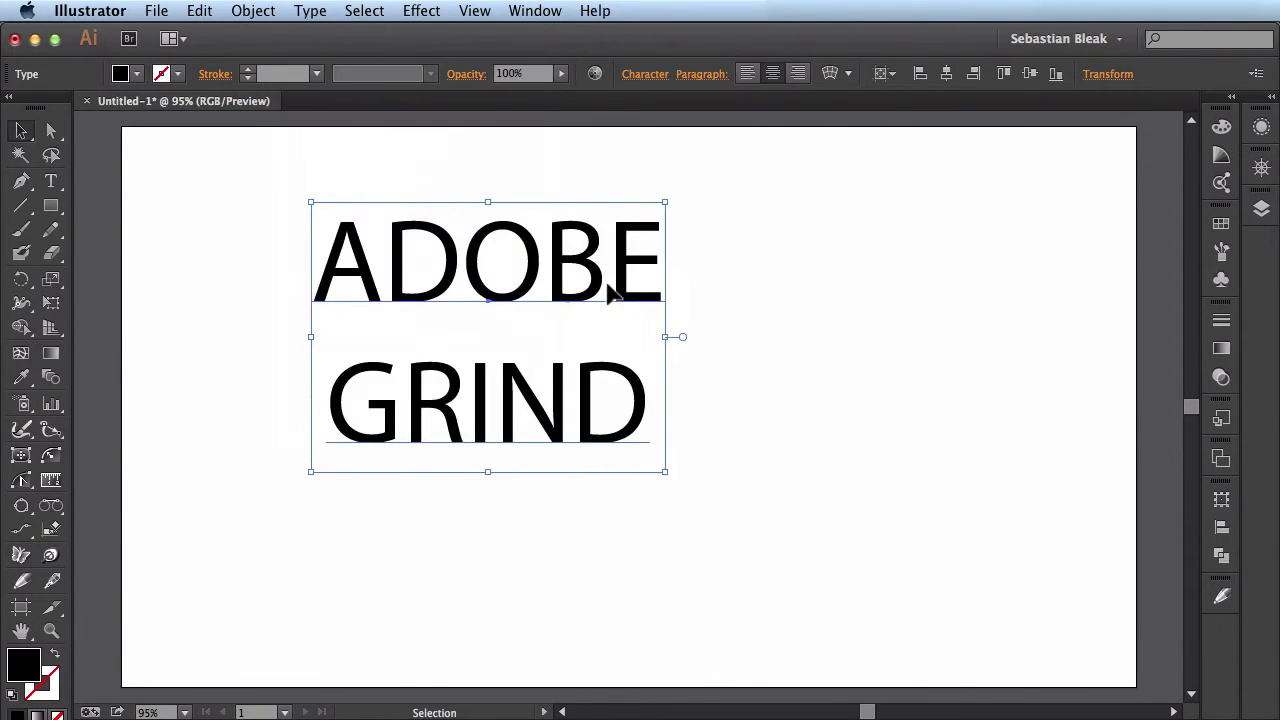
pyautogui.moveTo(748, 420)
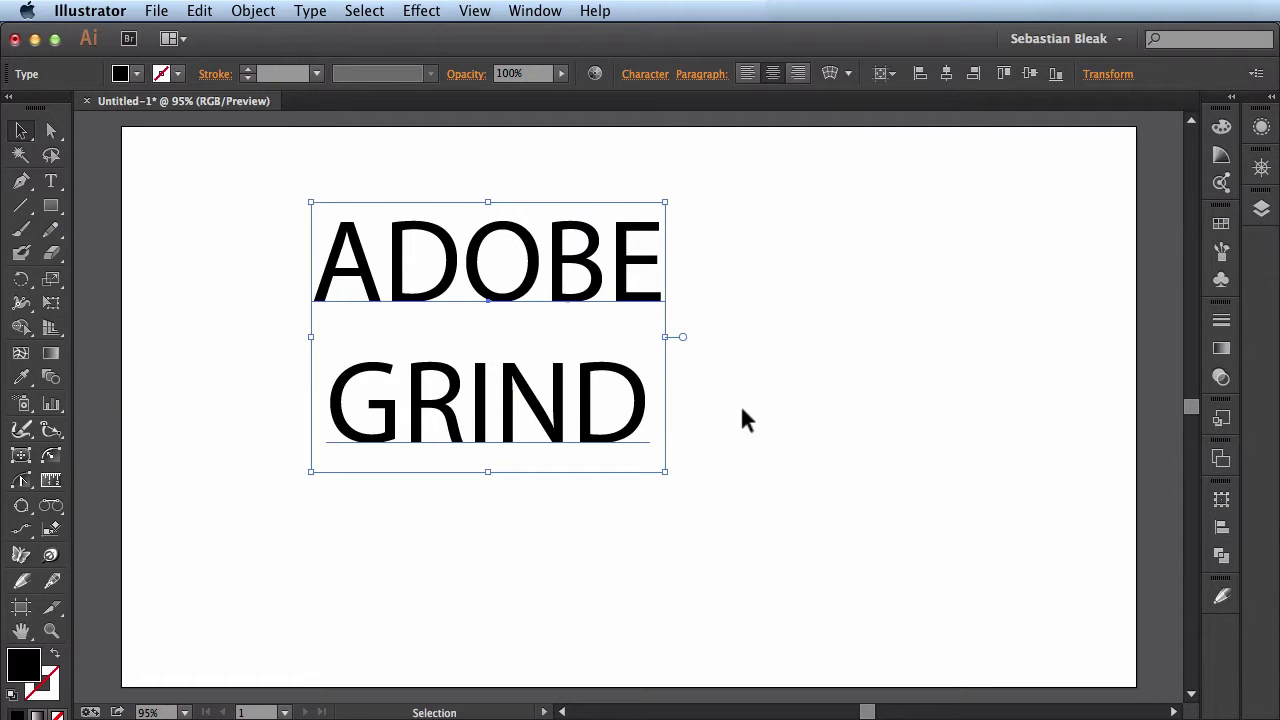
# - Apply the DOCK11 Heavy font to ADOBE GRIND from the Character panel
pyautogui.click(644, 72)
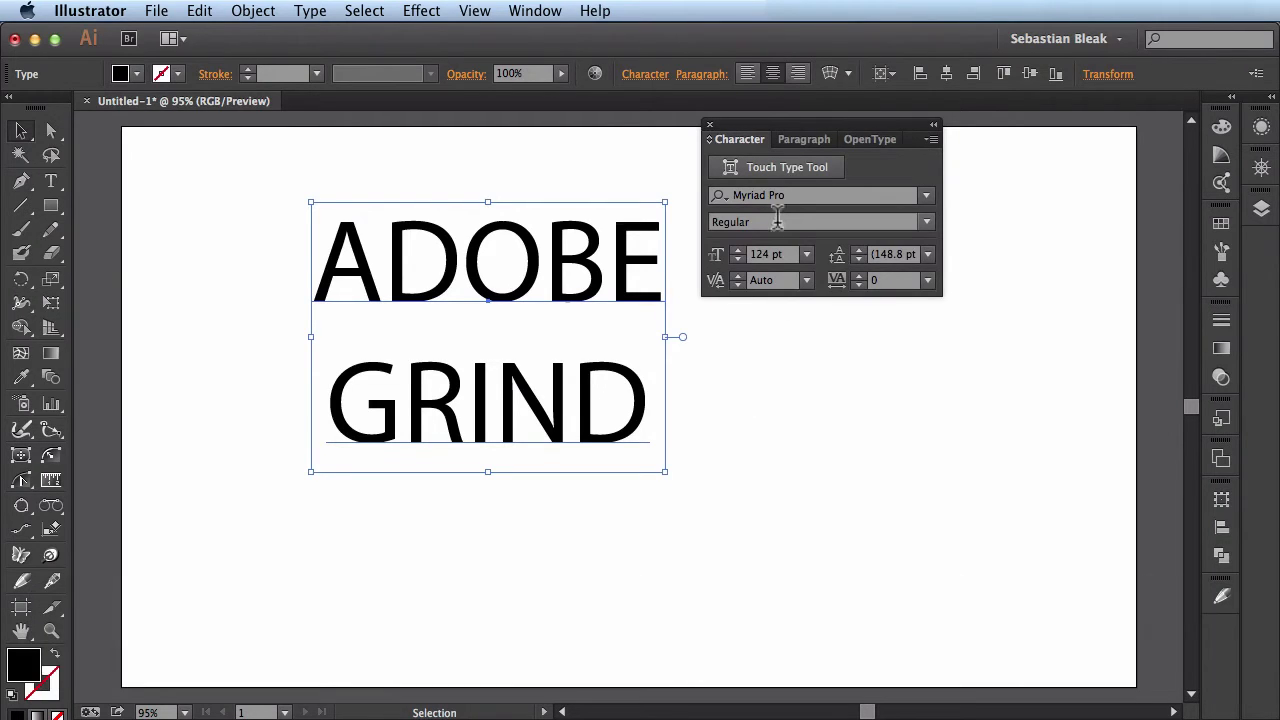
pyautogui.click(800, 196)
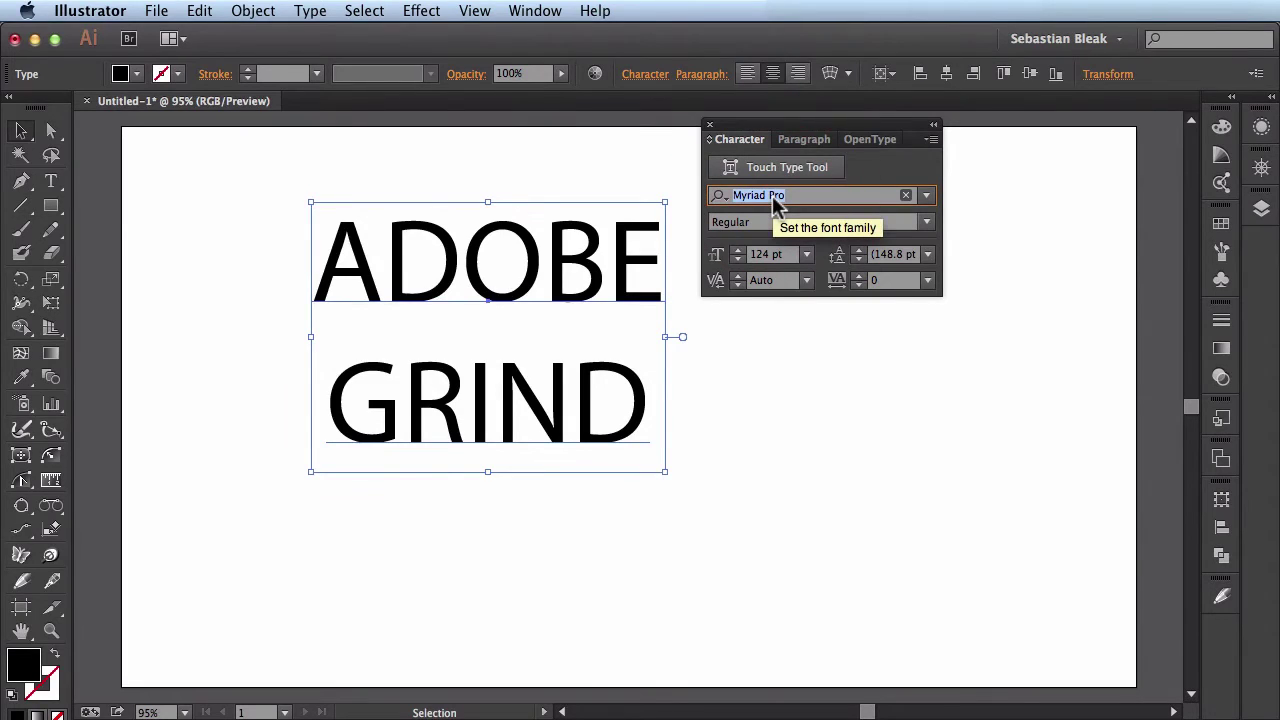
pyautogui.write('do')
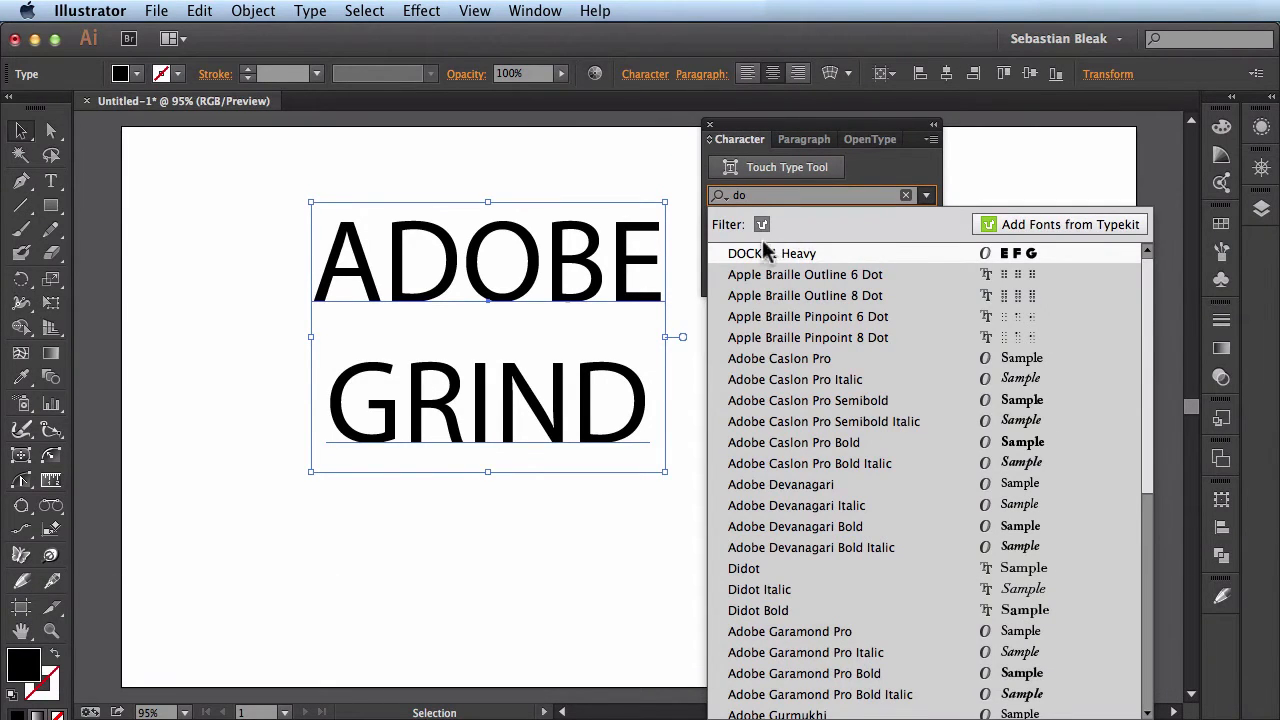
pyautogui.click(784, 252)
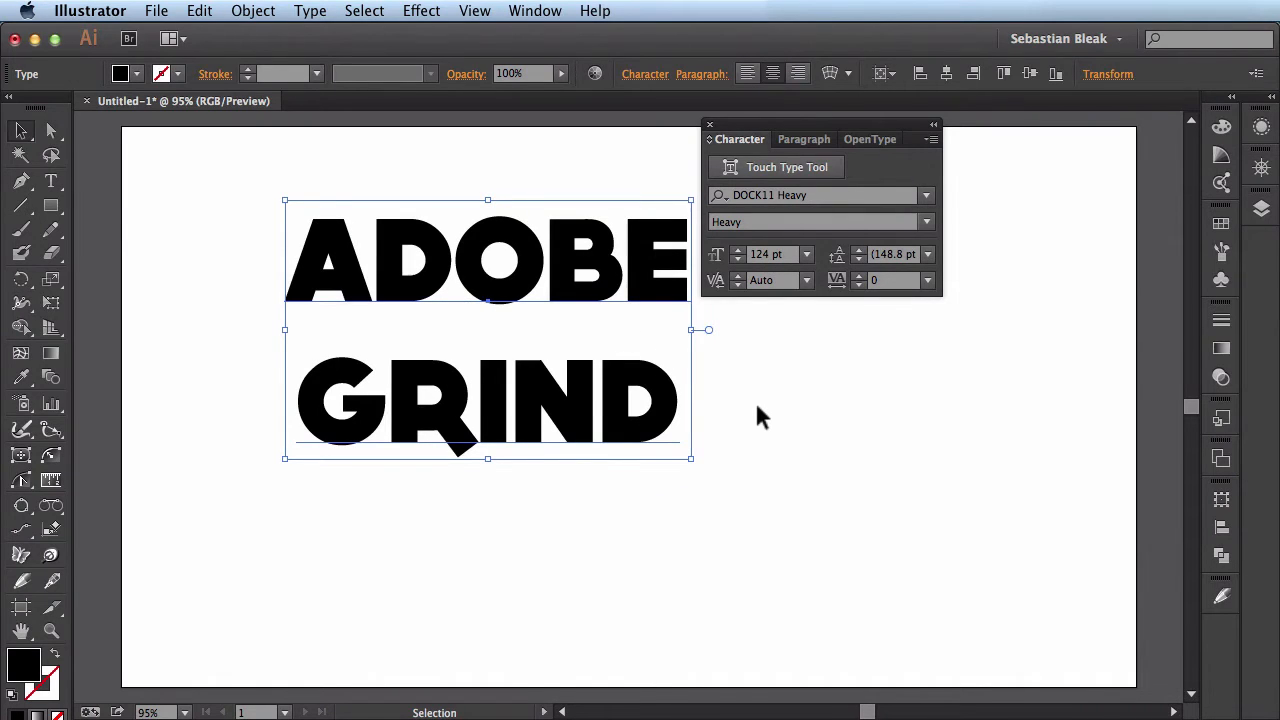
pyautogui.press('cmd+t')
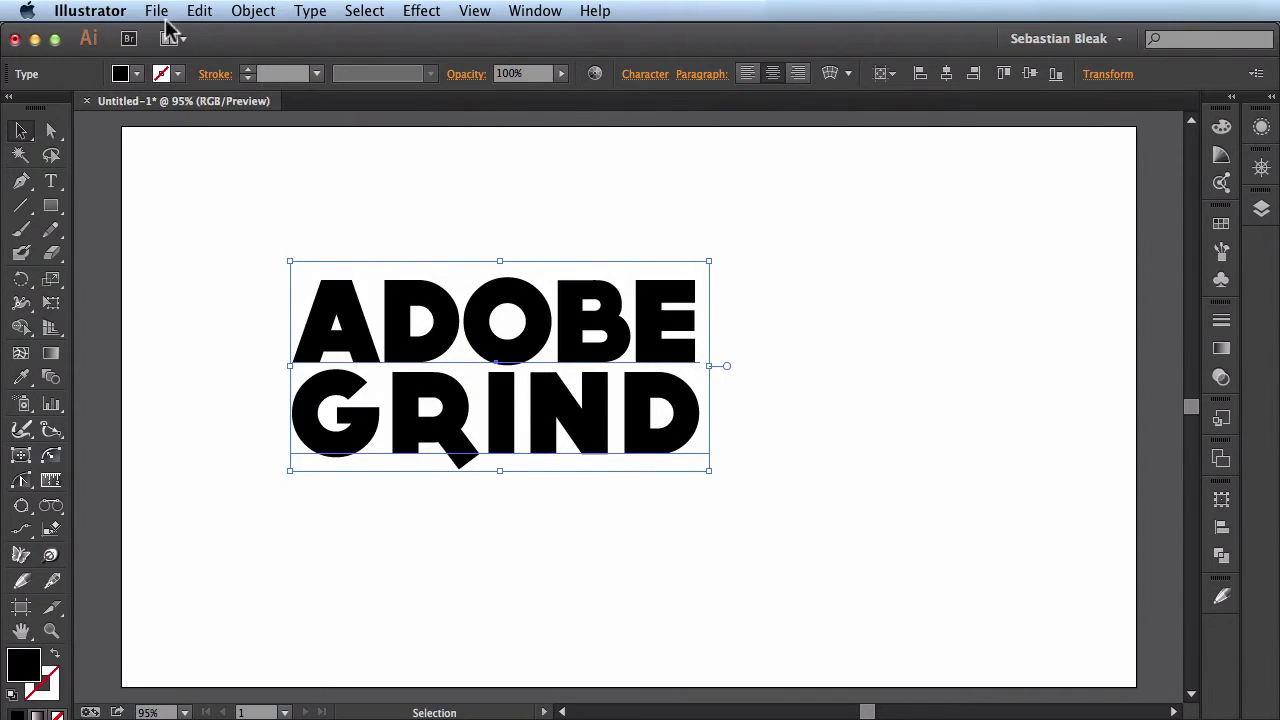
# - Place brick 1.jpg as an embedded, unlinked image on the artboard
pyautogui.click(156, 12)
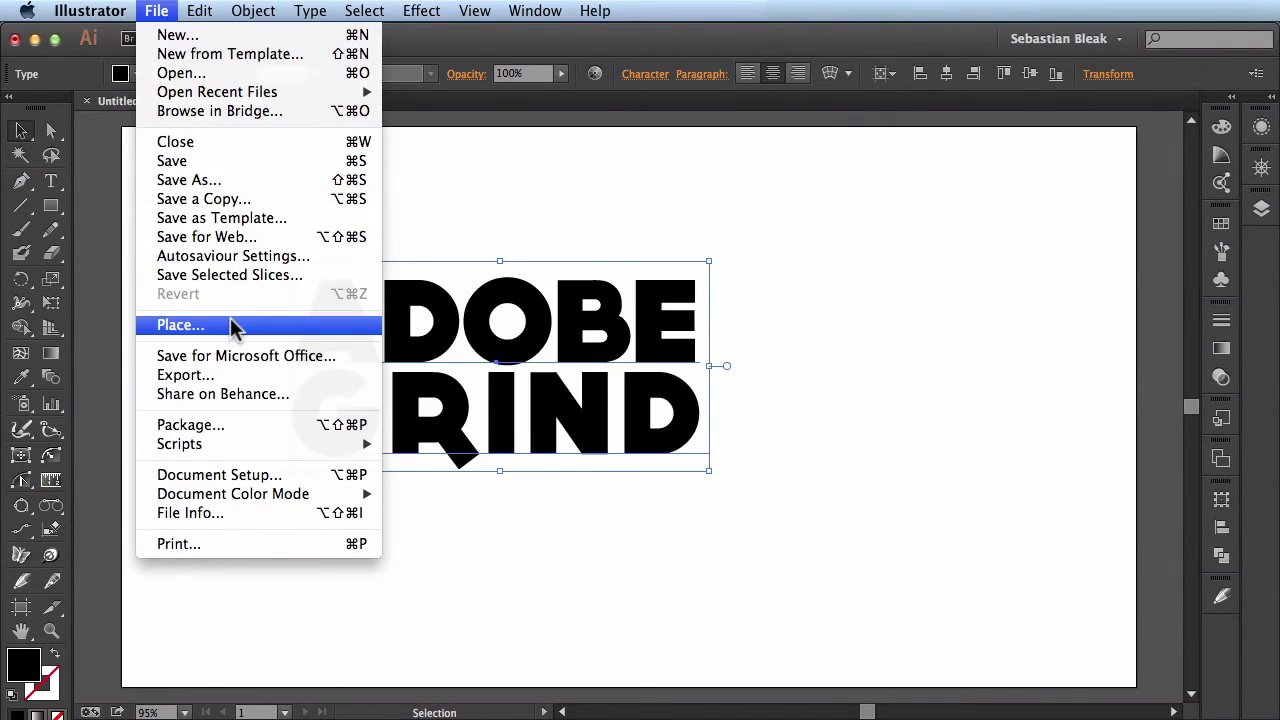
pyautogui.click(180, 324)
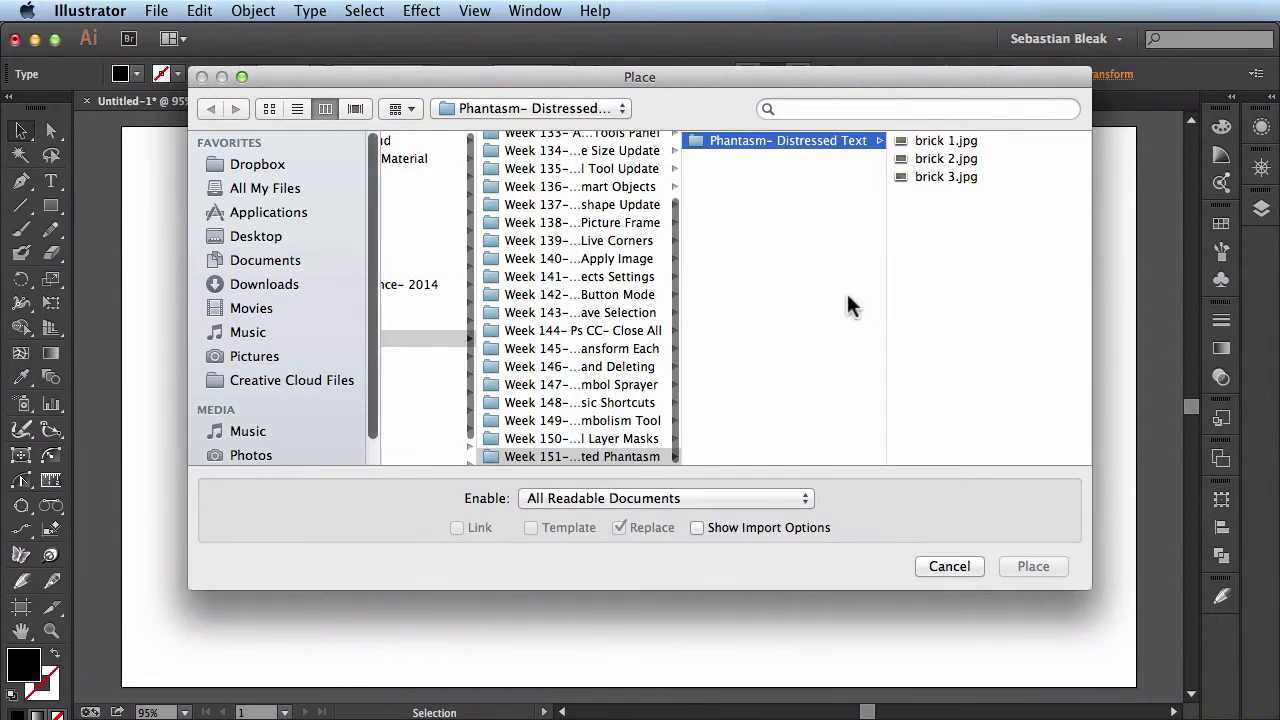
pyautogui.click(738, 140)
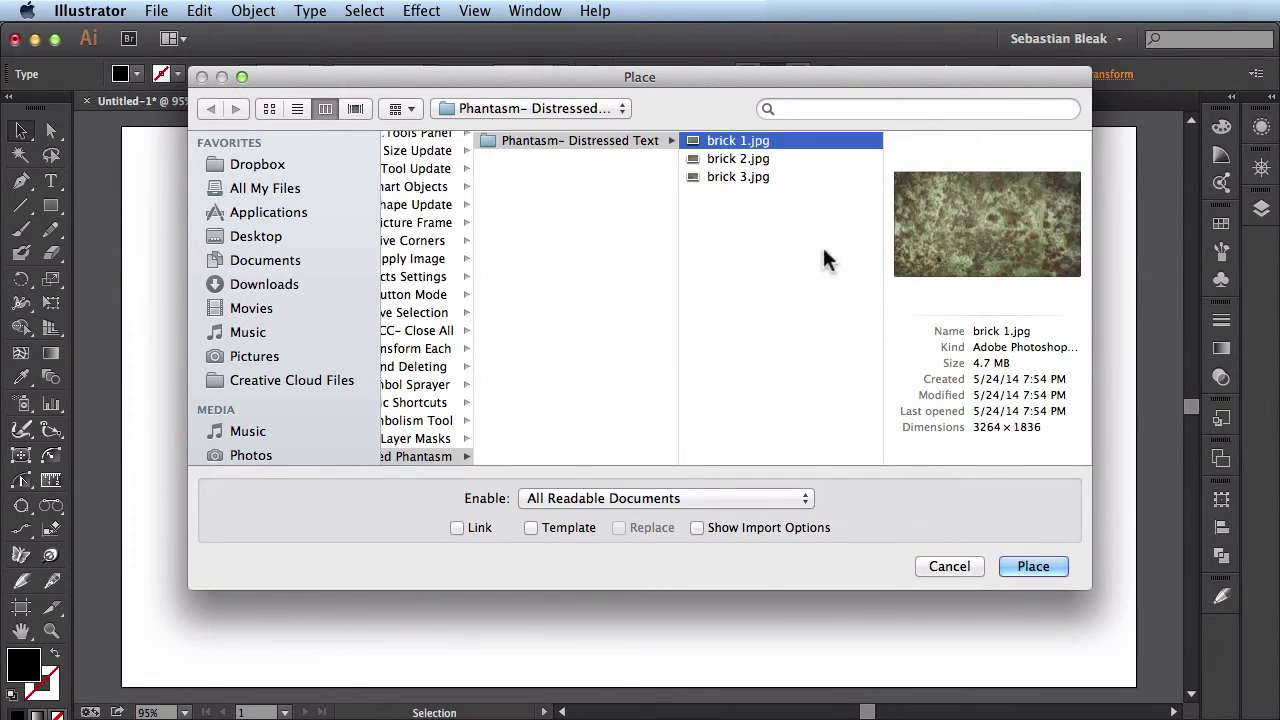
pyautogui.moveTo(984, 298)
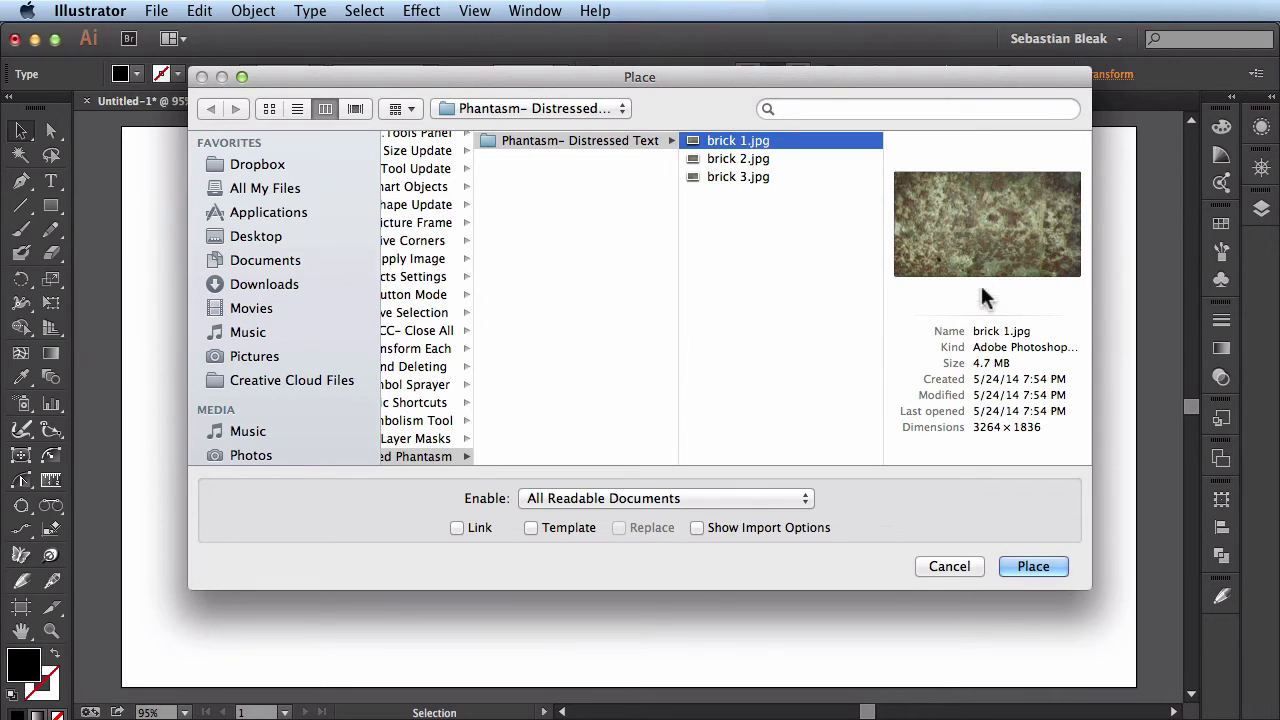
pyautogui.moveTo(802, 388)
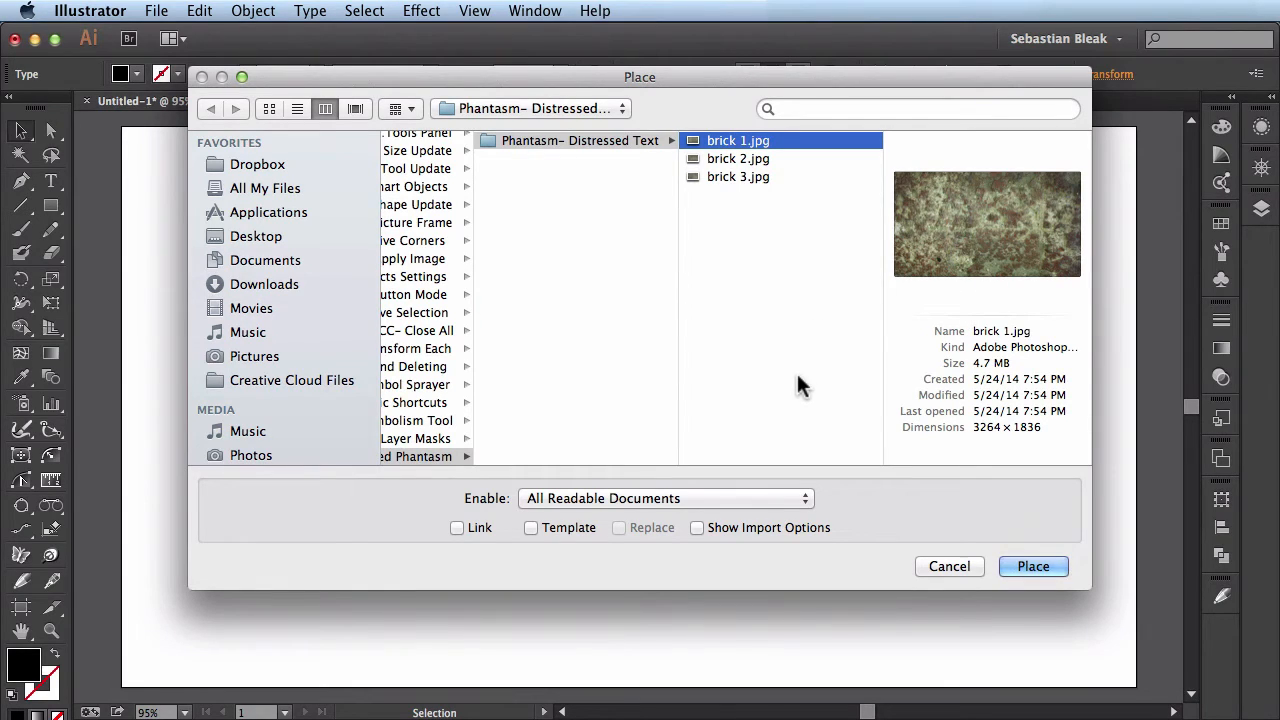
pyautogui.moveTo(488, 558)
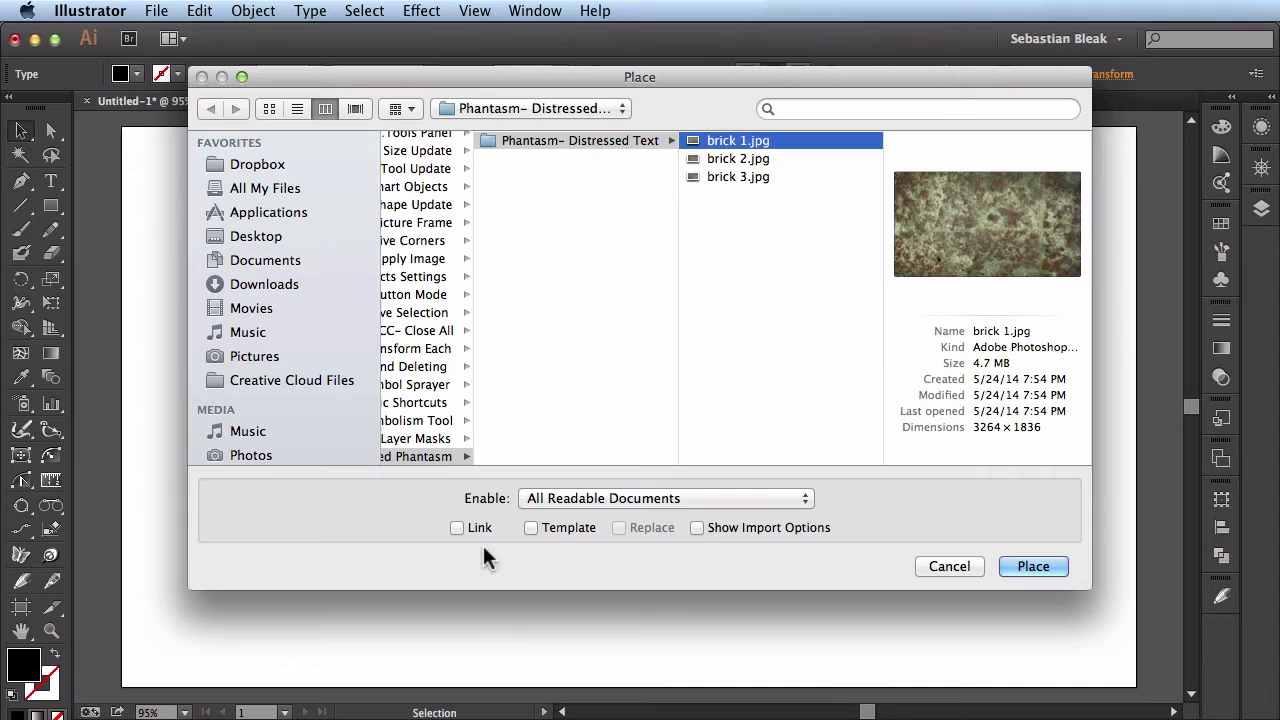
pyautogui.moveTo(472, 548)
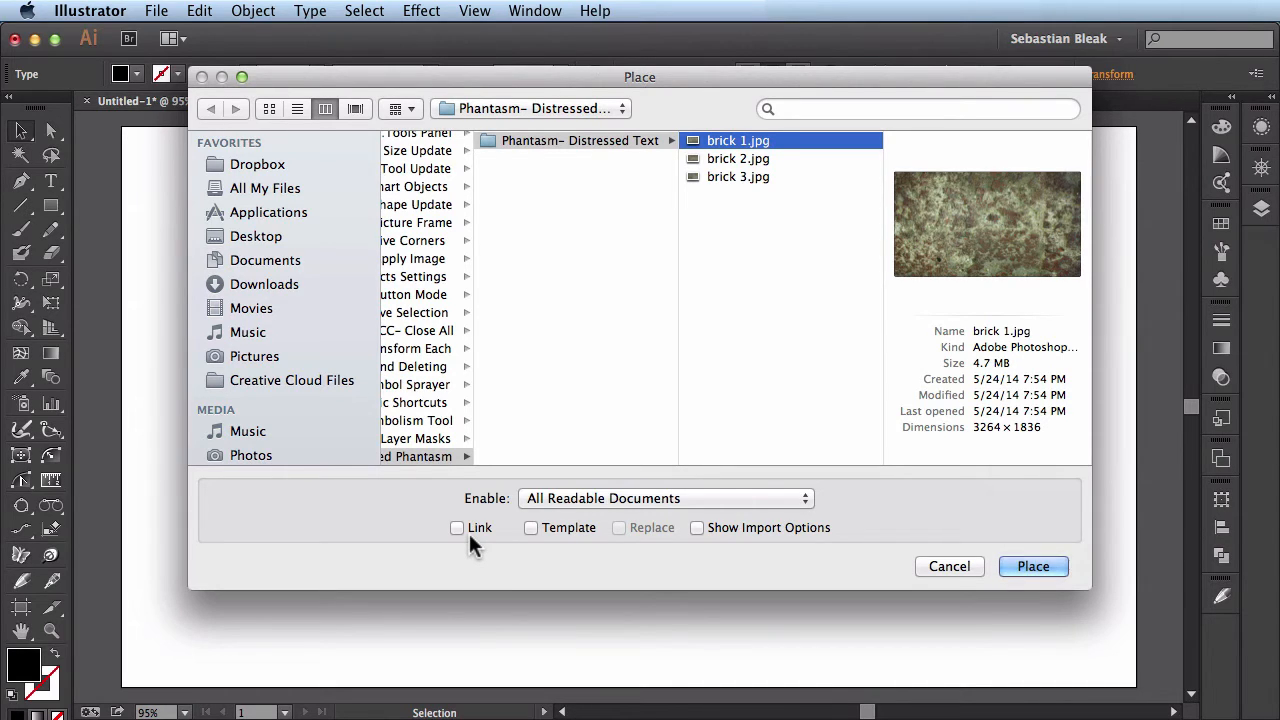
pyautogui.moveTo(536, 560)
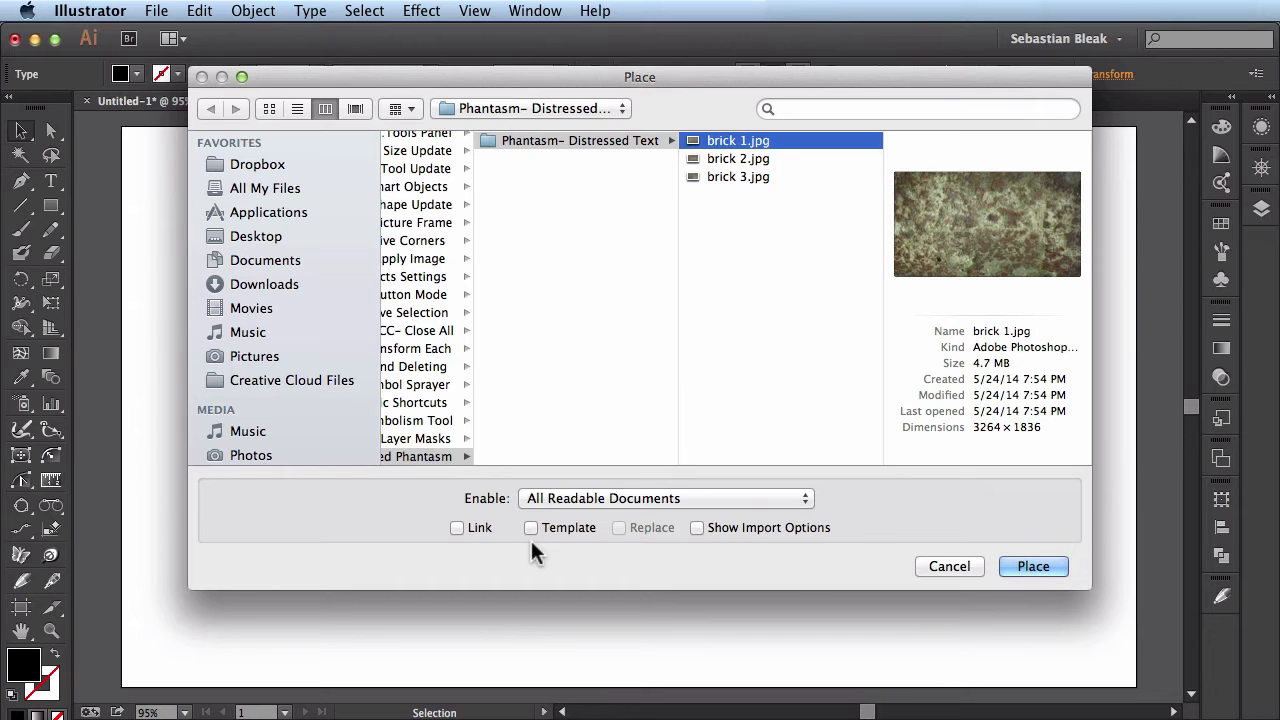
pyautogui.click(1032, 566)
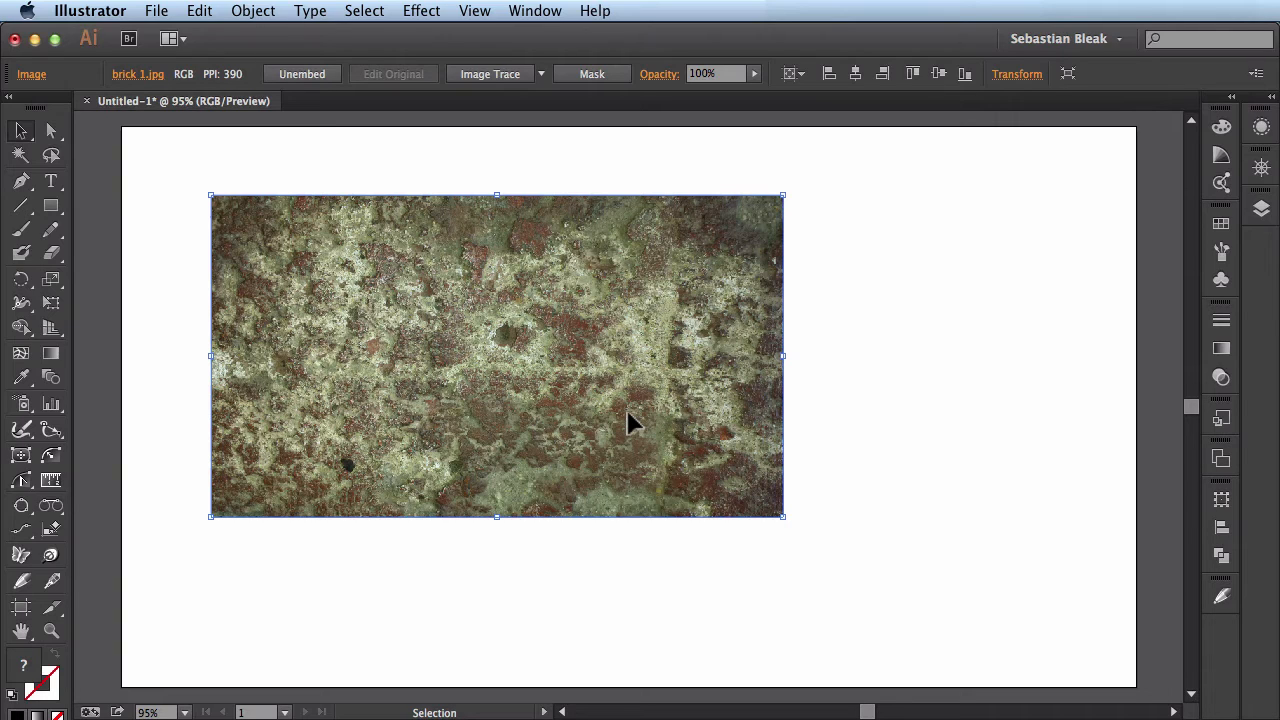
pyautogui.moveTo(360, 356)
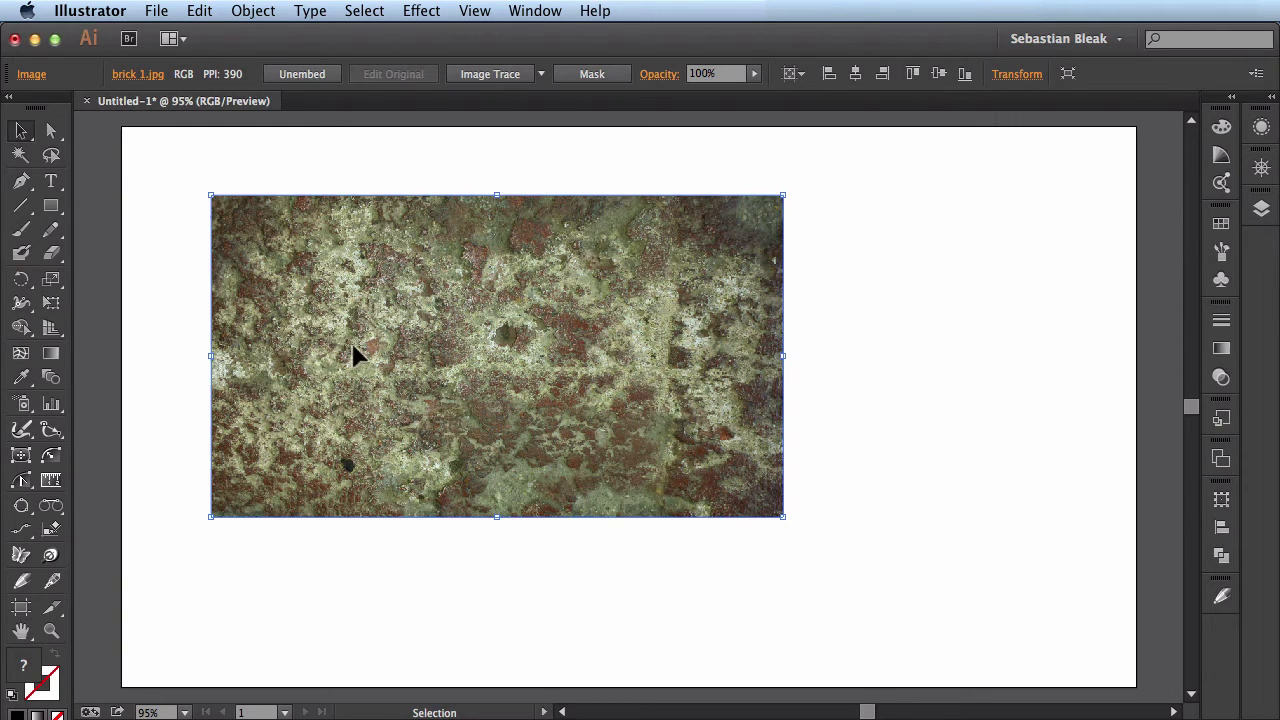
# - Apply Edit > Edit Colors > Convert to Grayscale to the brick image
pyautogui.click(196, 12)
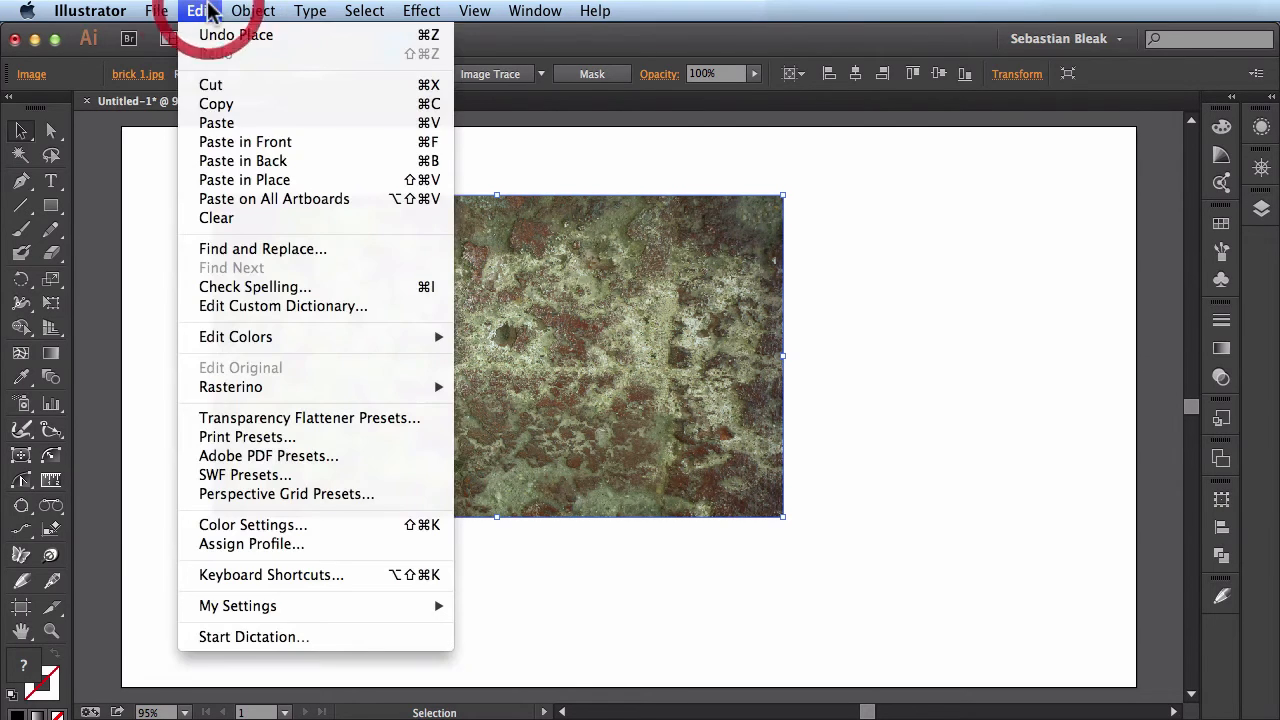
pyautogui.moveTo(236, 336)
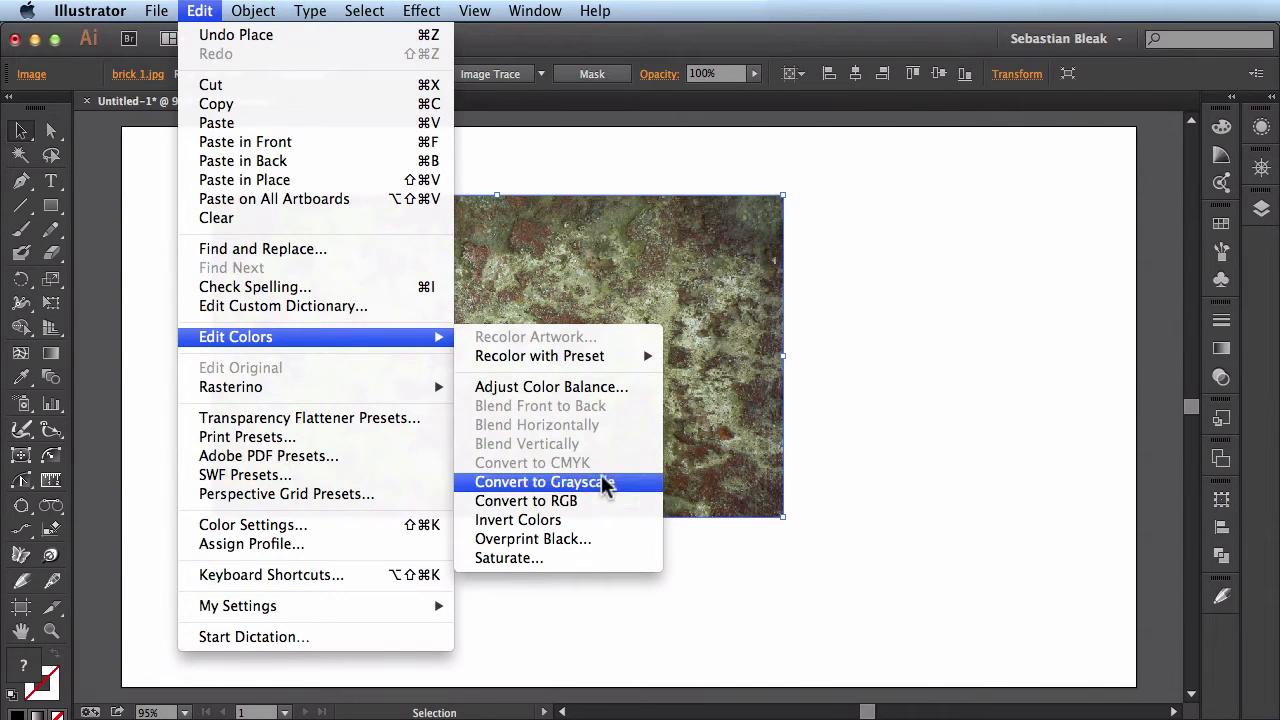
pyautogui.moveTo(642, 492)
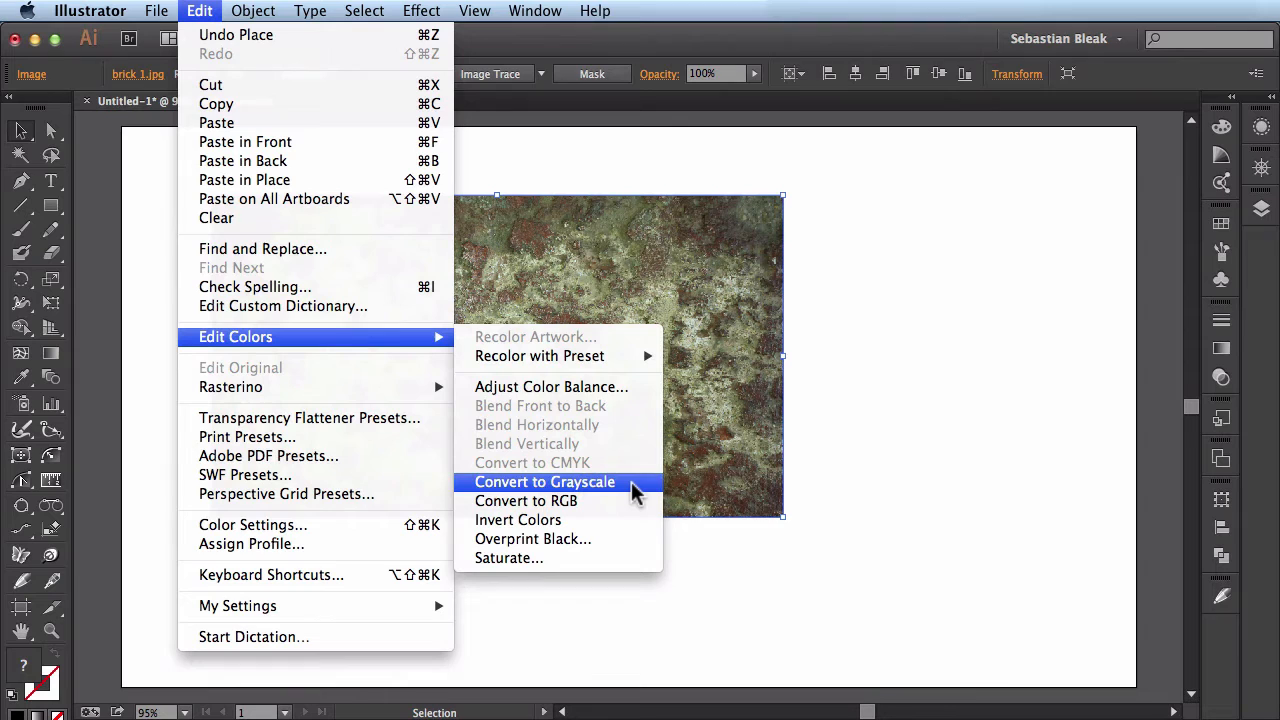
pyautogui.click(544, 482)
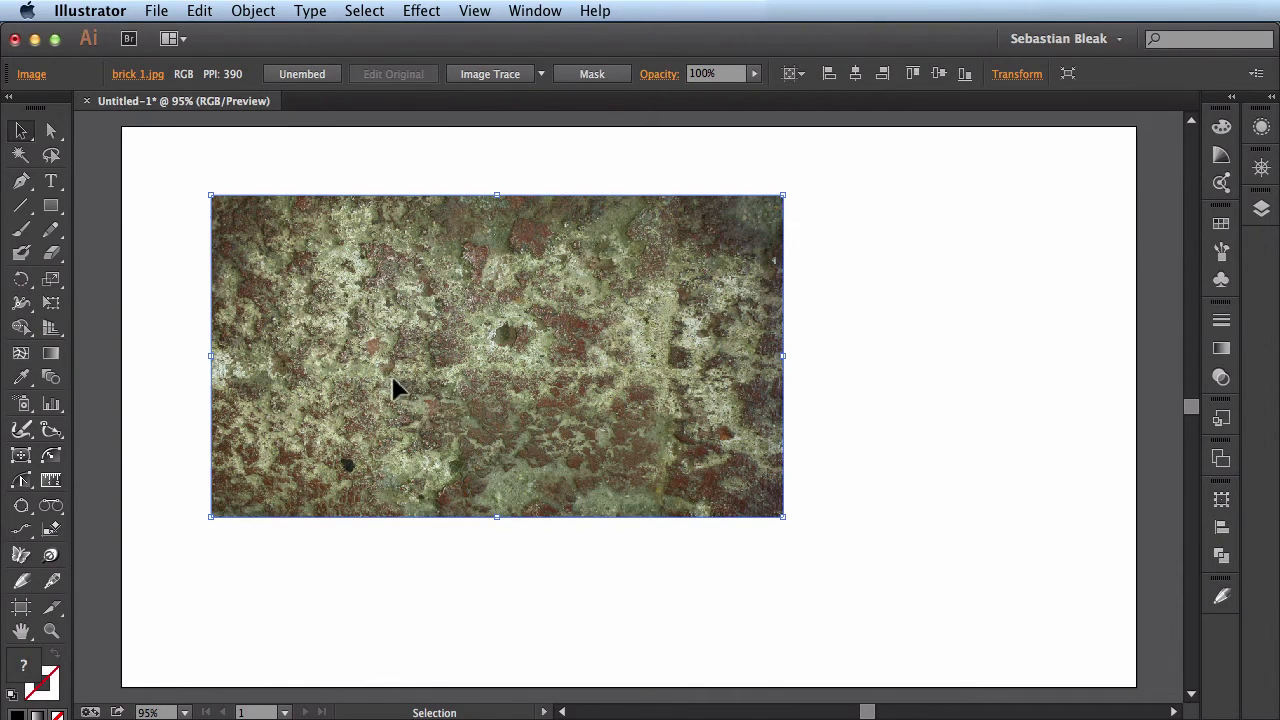
# - Desaturate the brick photo with a Phantasm Hue/Saturation effect at Saturation -100
pyautogui.click(420, 12)
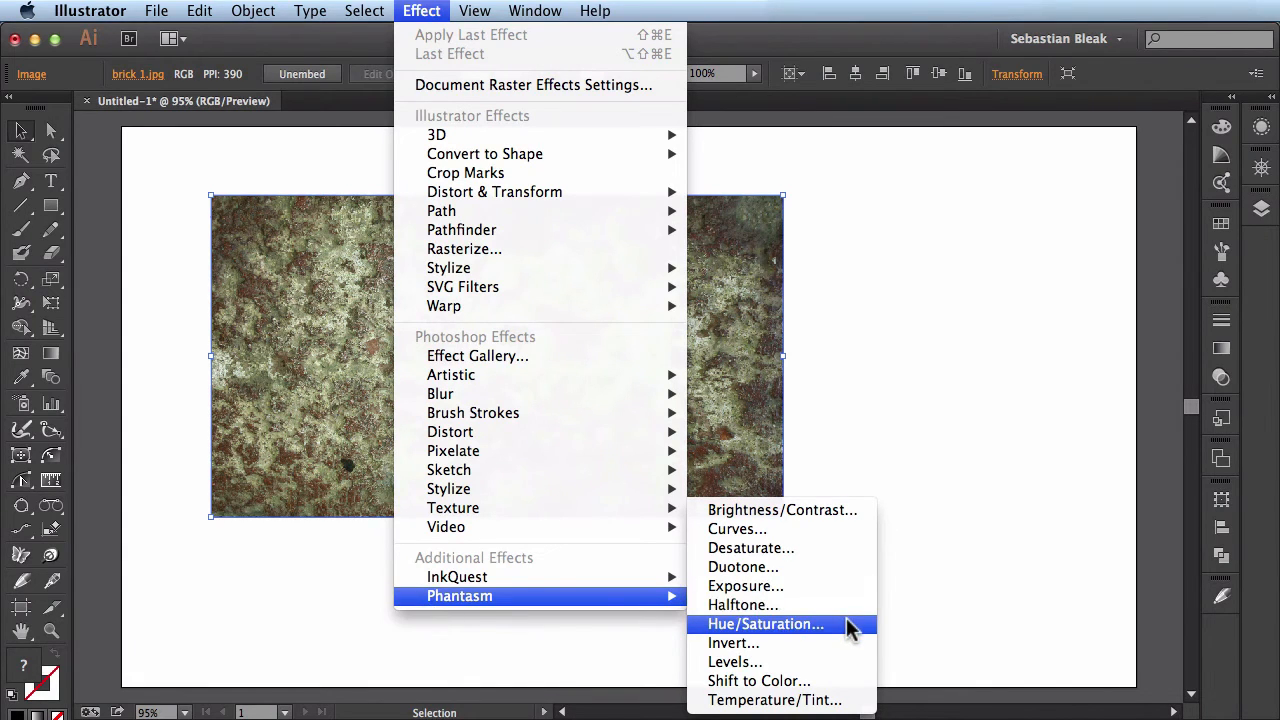
pyautogui.click(764, 624)
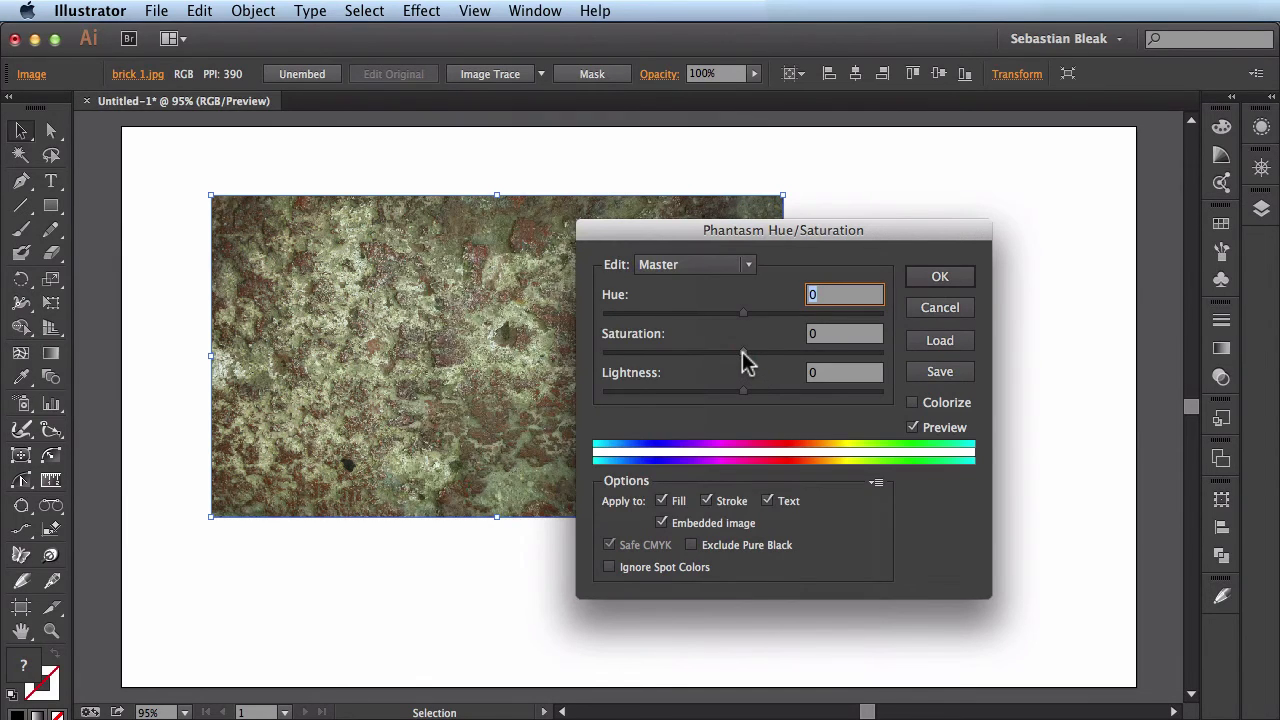
pyautogui.write('-100')
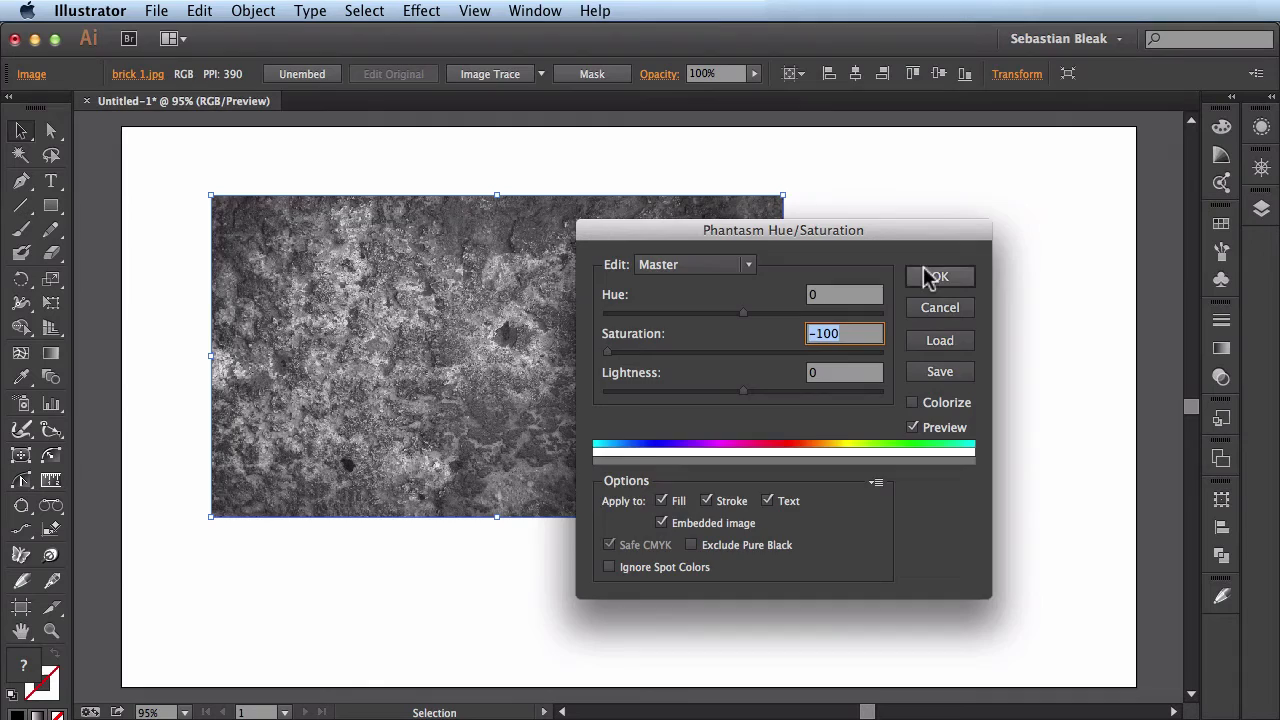
pyautogui.click(940, 276)
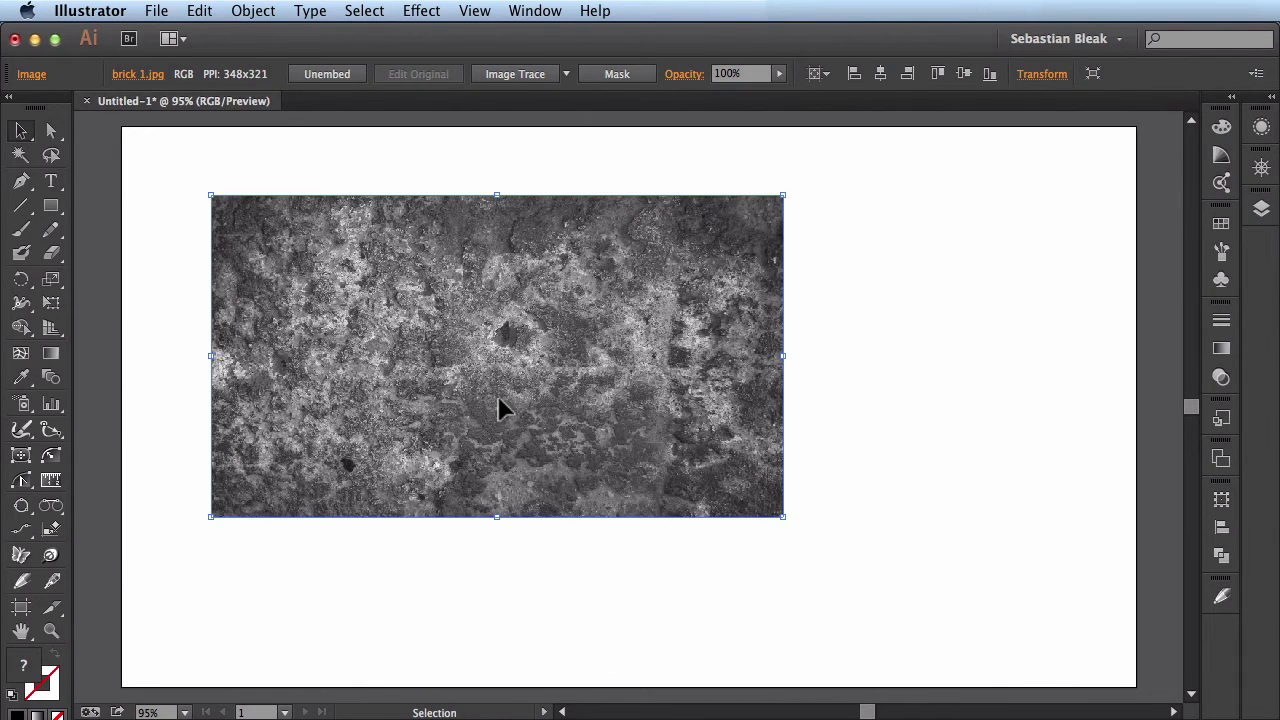
pyautogui.moveTo(670, 362)
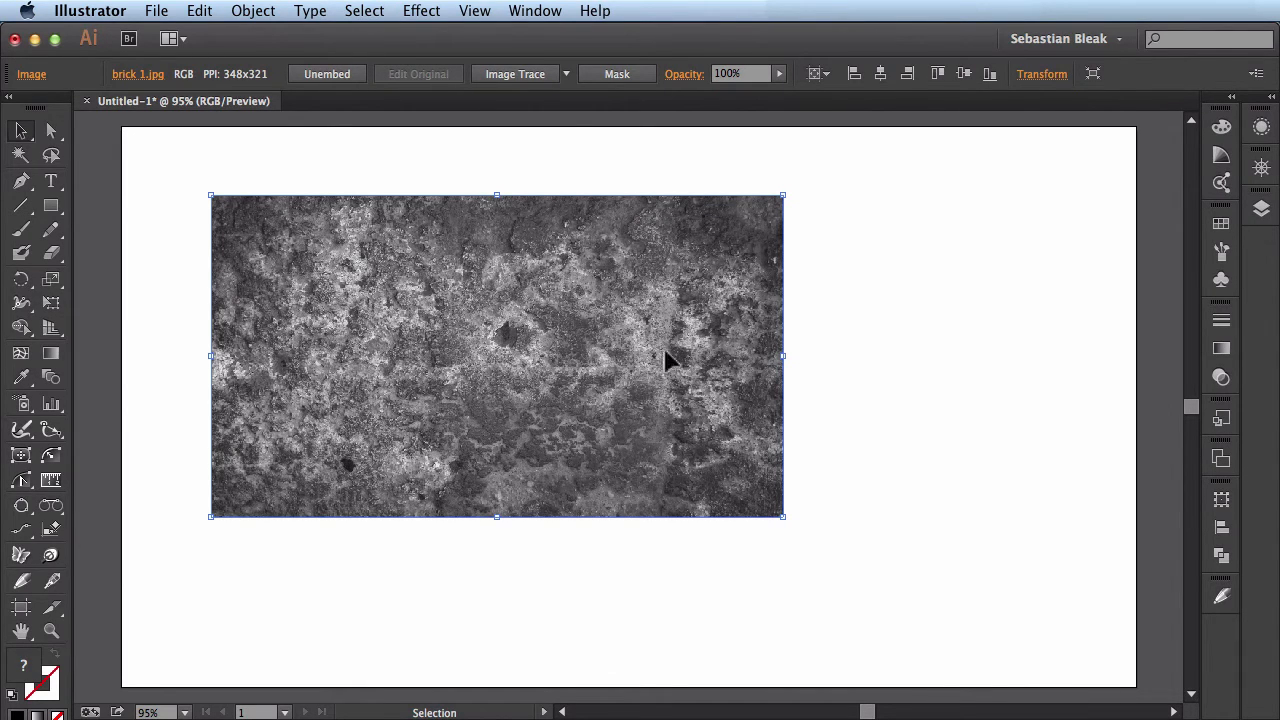
# - Show the Appearance panel listing the image's Phantasm Hue/Saturation effect
pyautogui.click(532, 12)
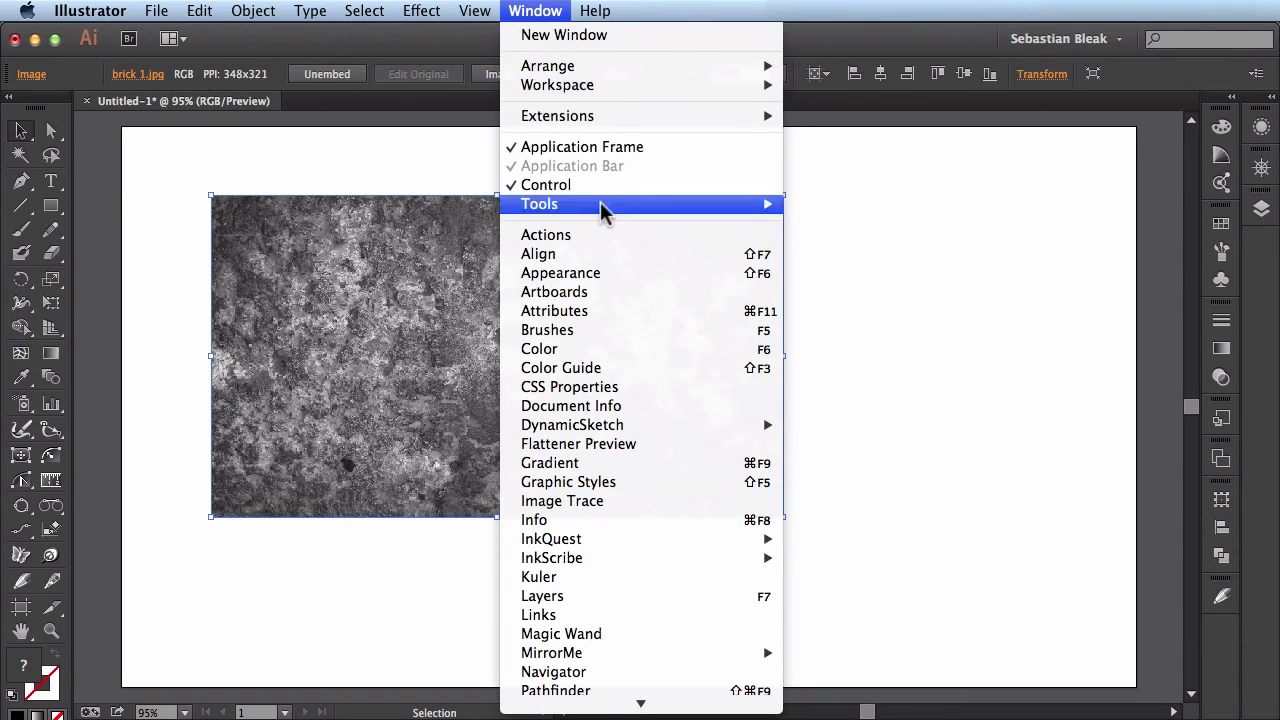
pyautogui.click(560, 272)
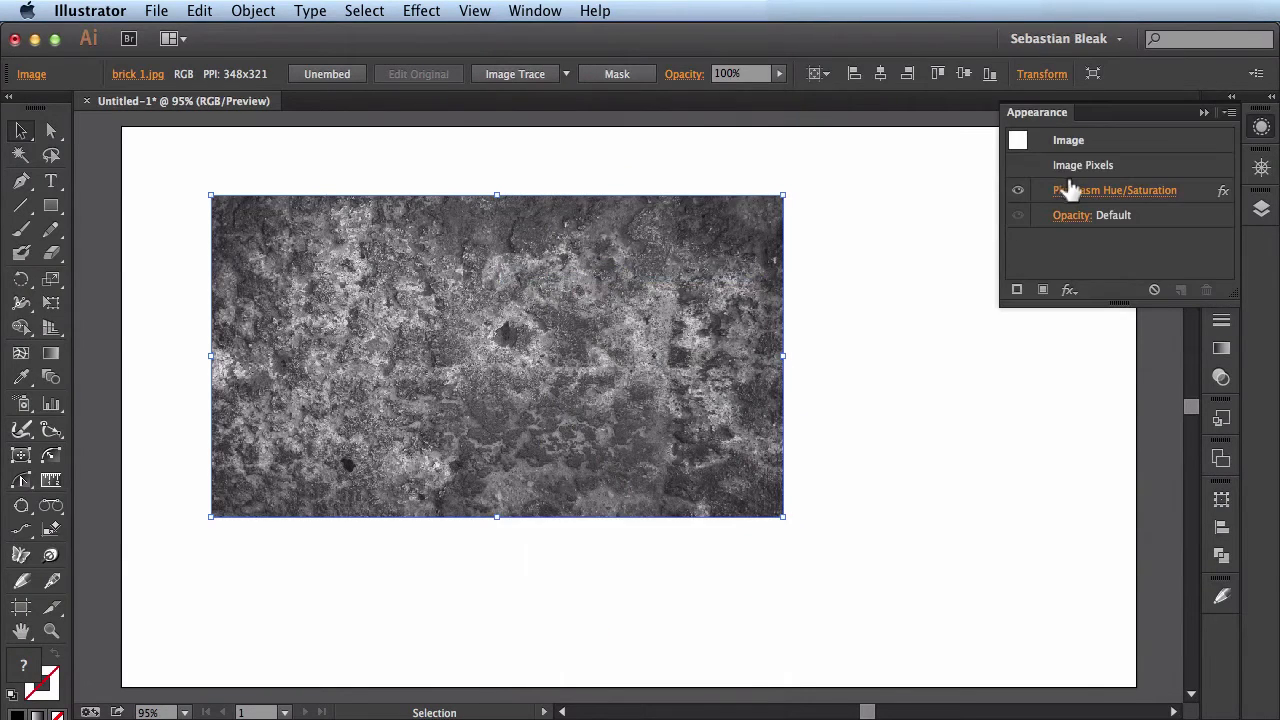
pyautogui.doubleClick(1114, 190)
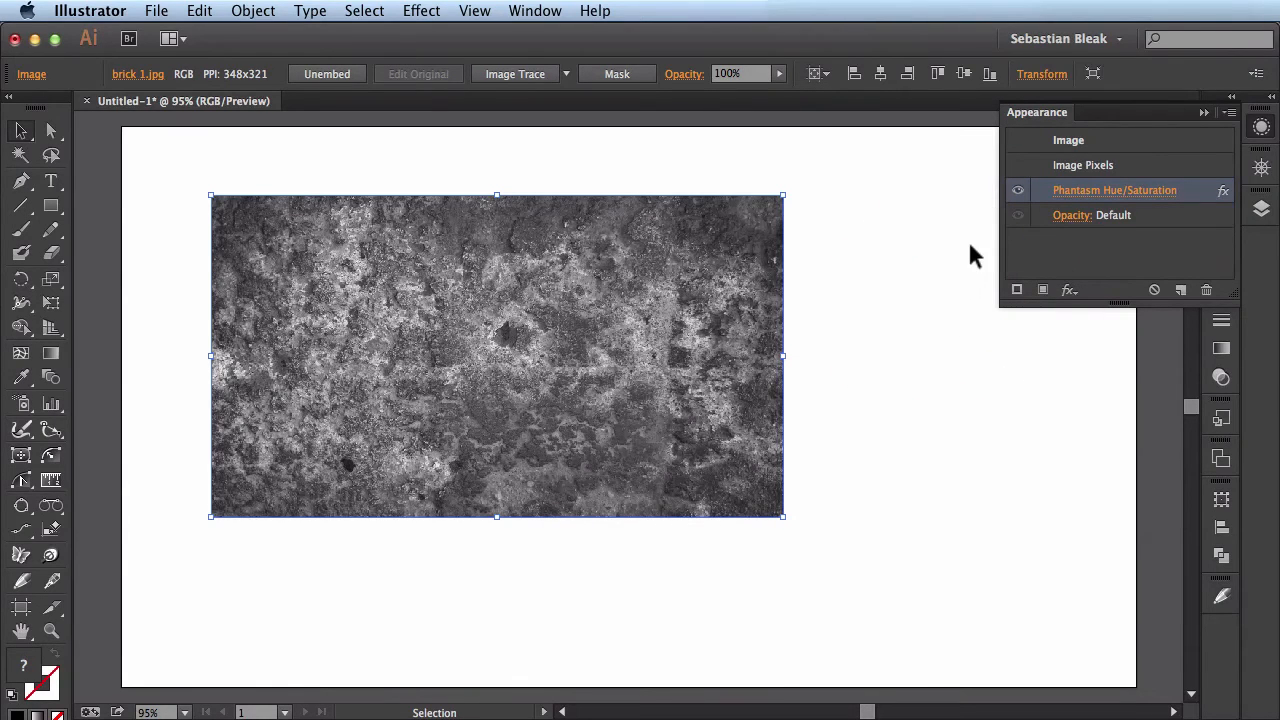
pyautogui.moveTo(1100, 200)
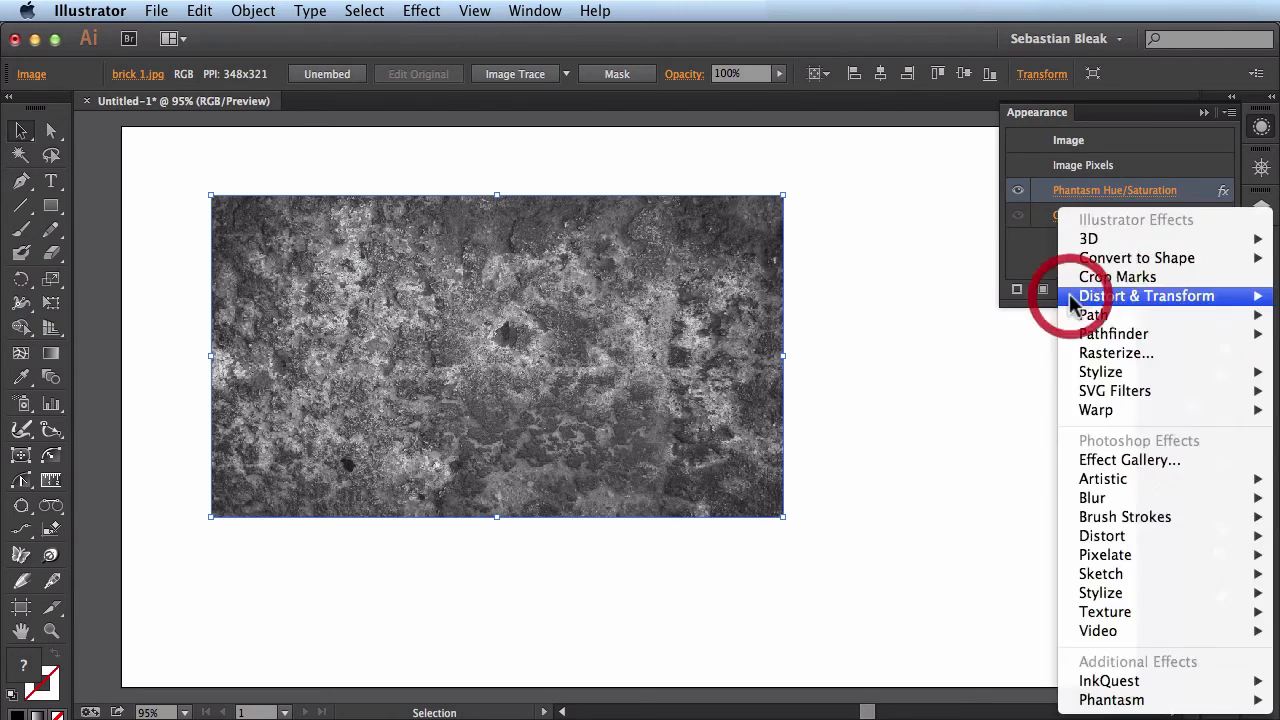
pyautogui.moveTo(1112, 700)
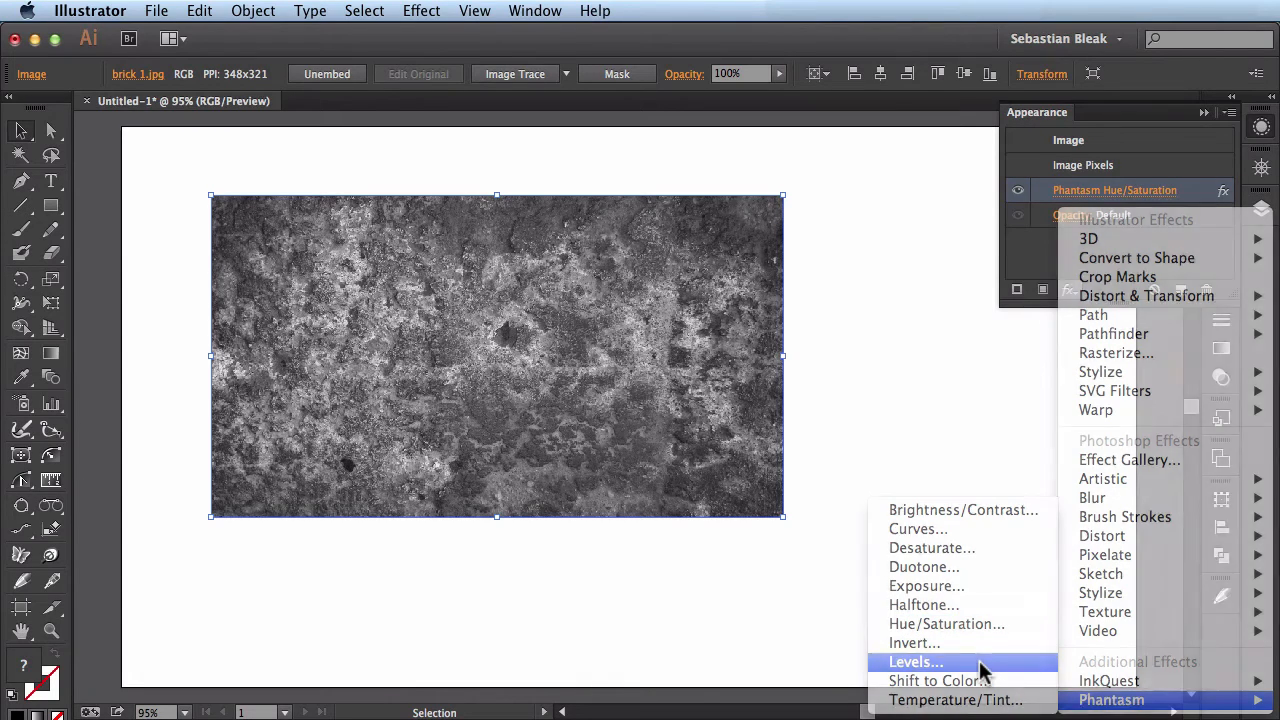
# - Add a Phantasm Levels effect and drag the midtone slider to lighten the texture
pyautogui.click(916, 662)
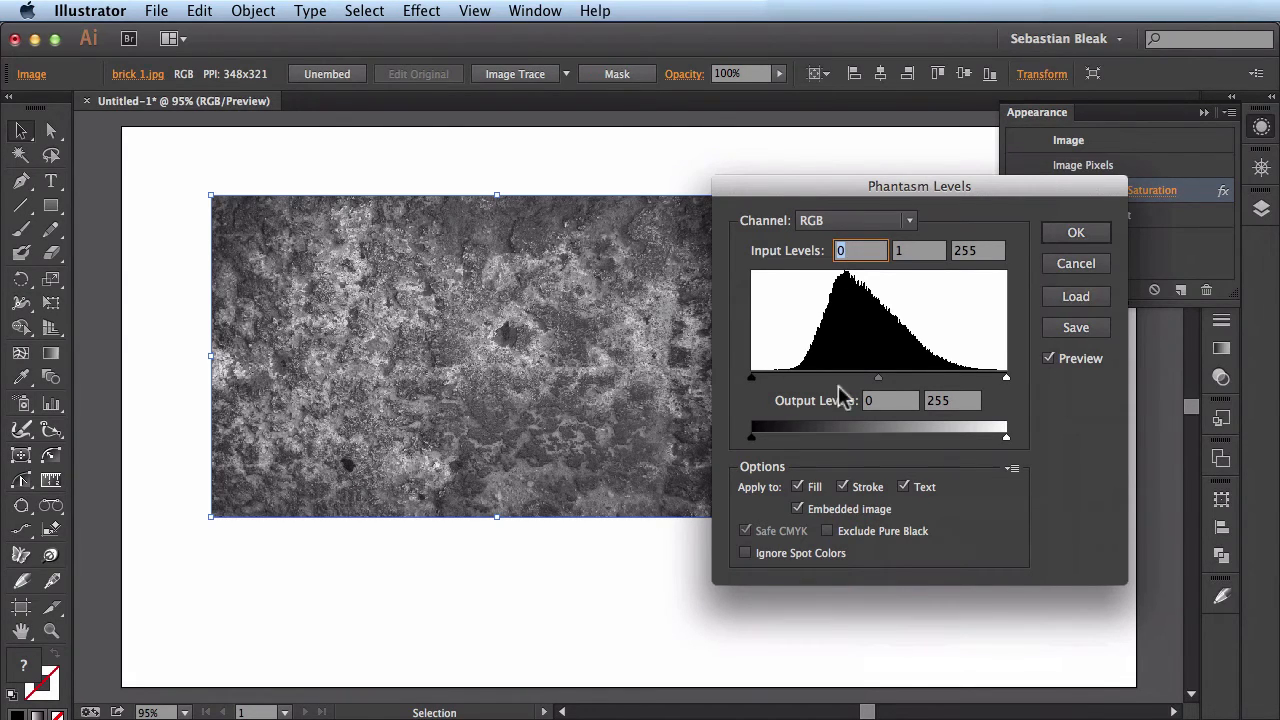
pyautogui.moveTo(876, 378); pyautogui.dragTo(862, 378)
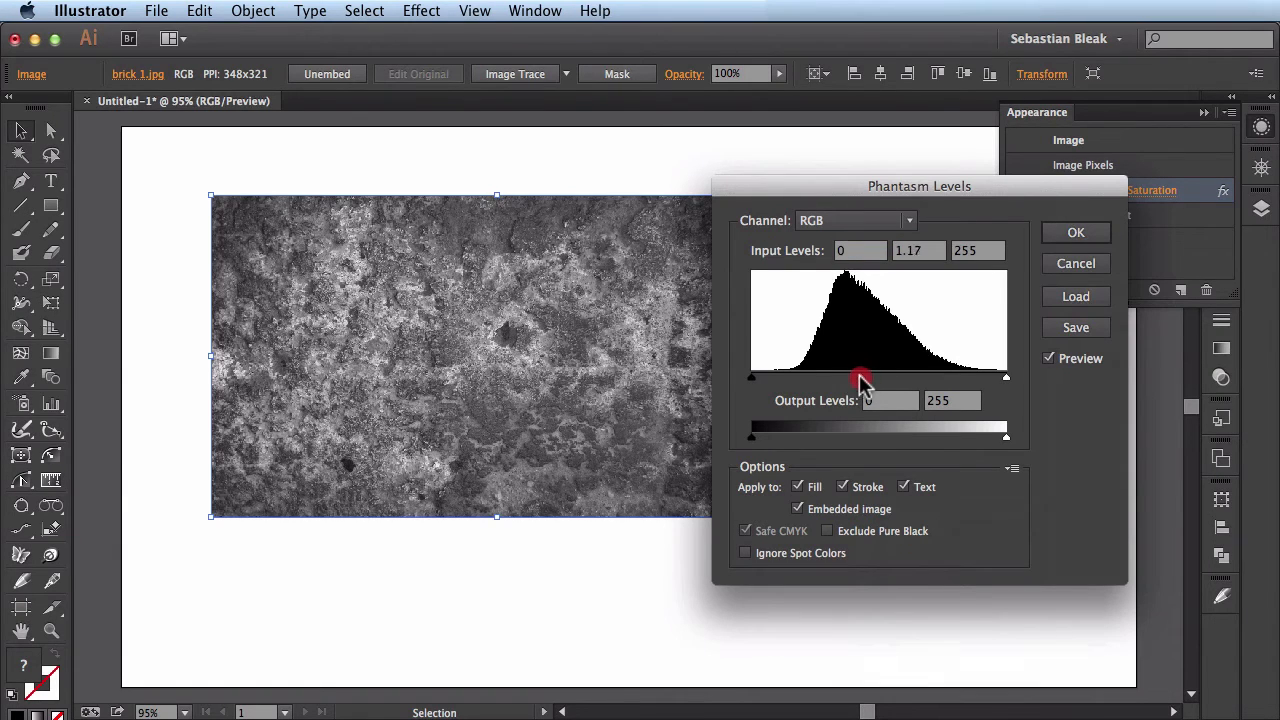
pyautogui.moveTo(862, 378); pyautogui.dragTo(840, 378)
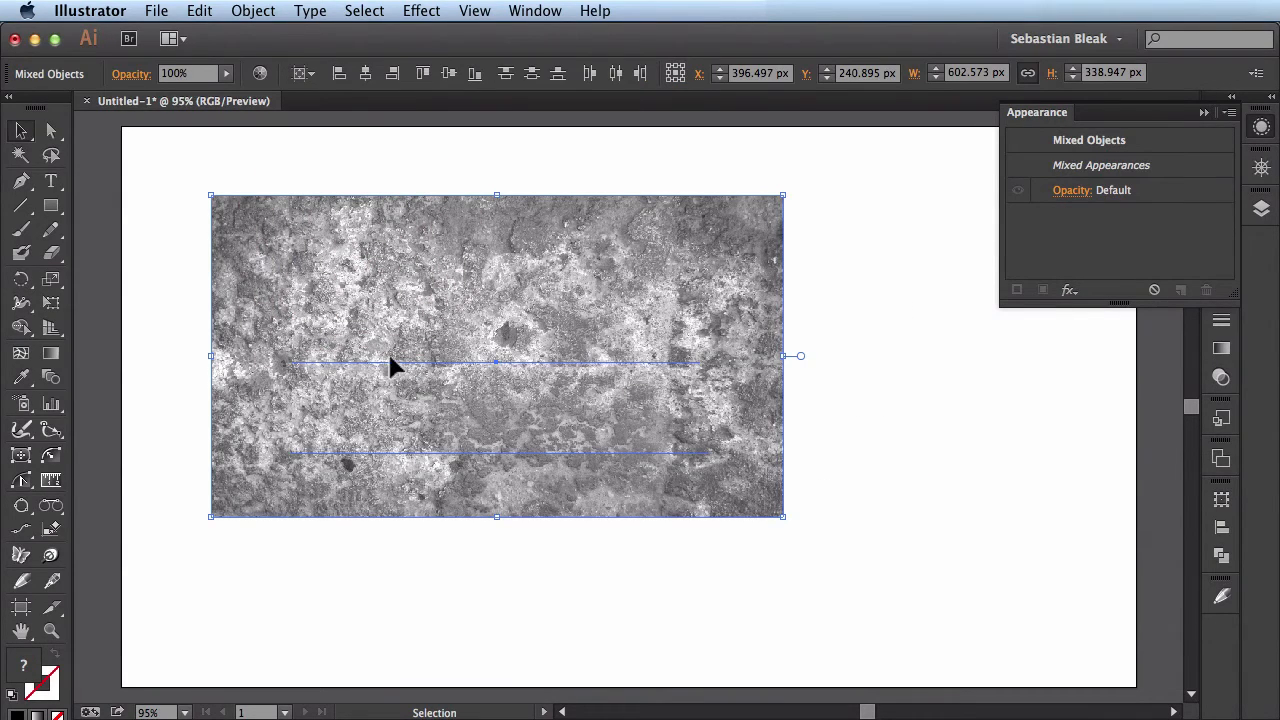
pyautogui.moveTo(536, 348)
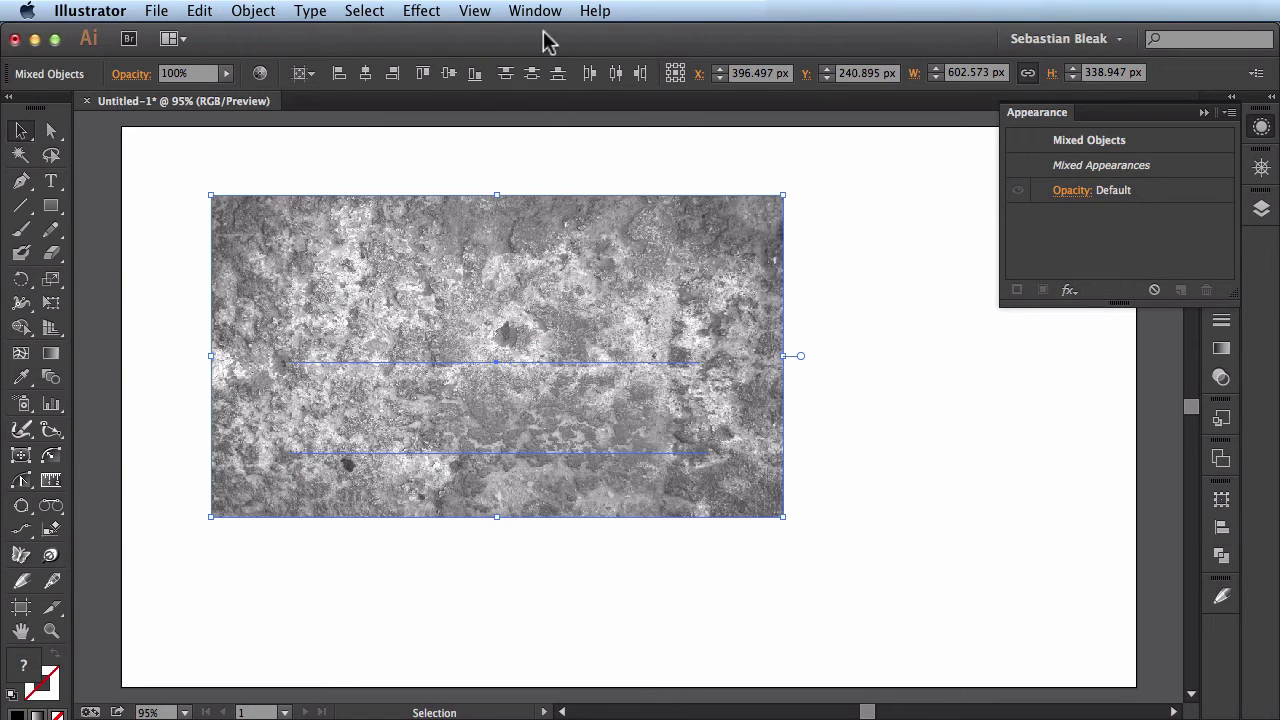
# - Make an opacity mask from the brick texture onto ADOBE GRIND via the Transparency panel
pyautogui.click(532, 12)
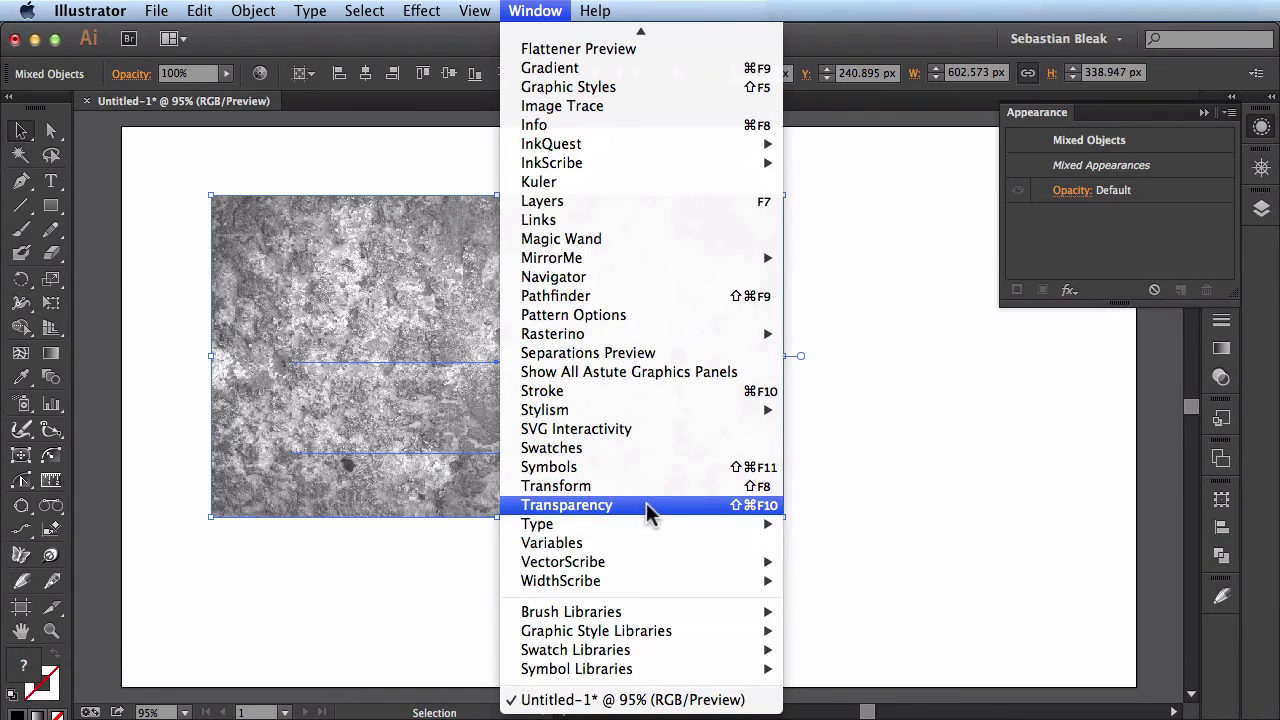
pyautogui.click(566, 504)
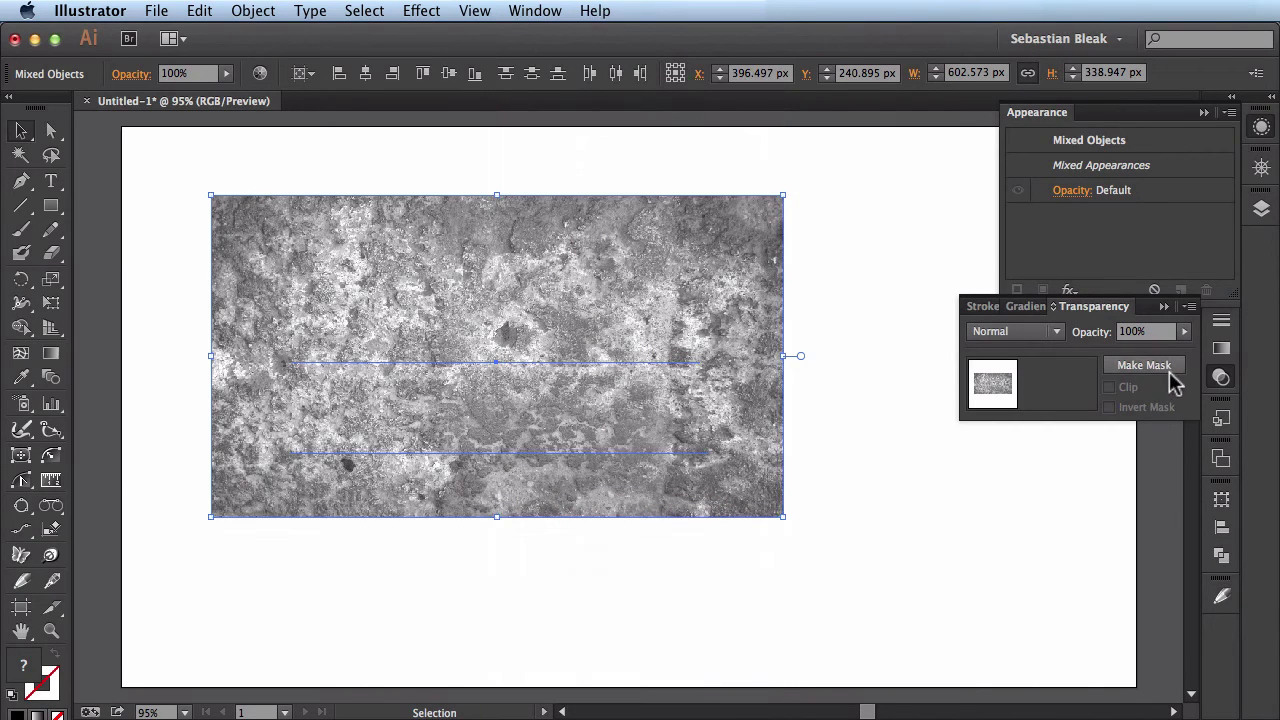
pyautogui.click(1144, 364)
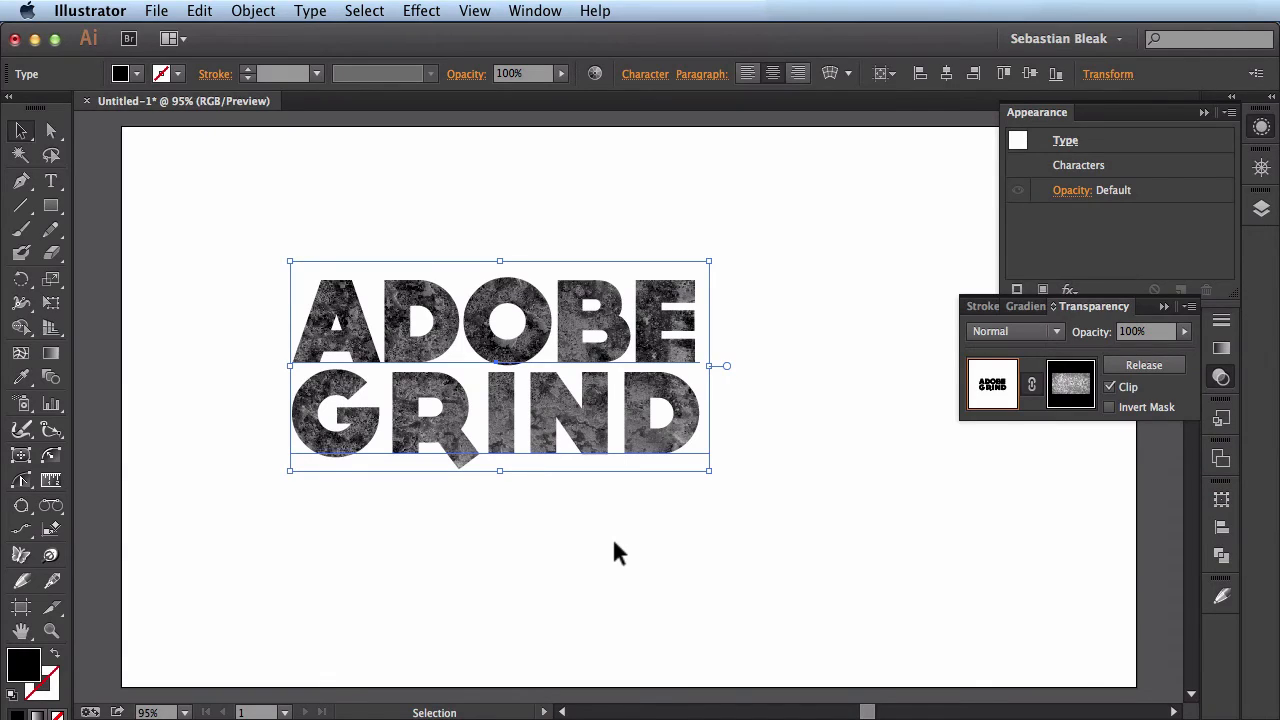
pyautogui.moveTo(464, 390)
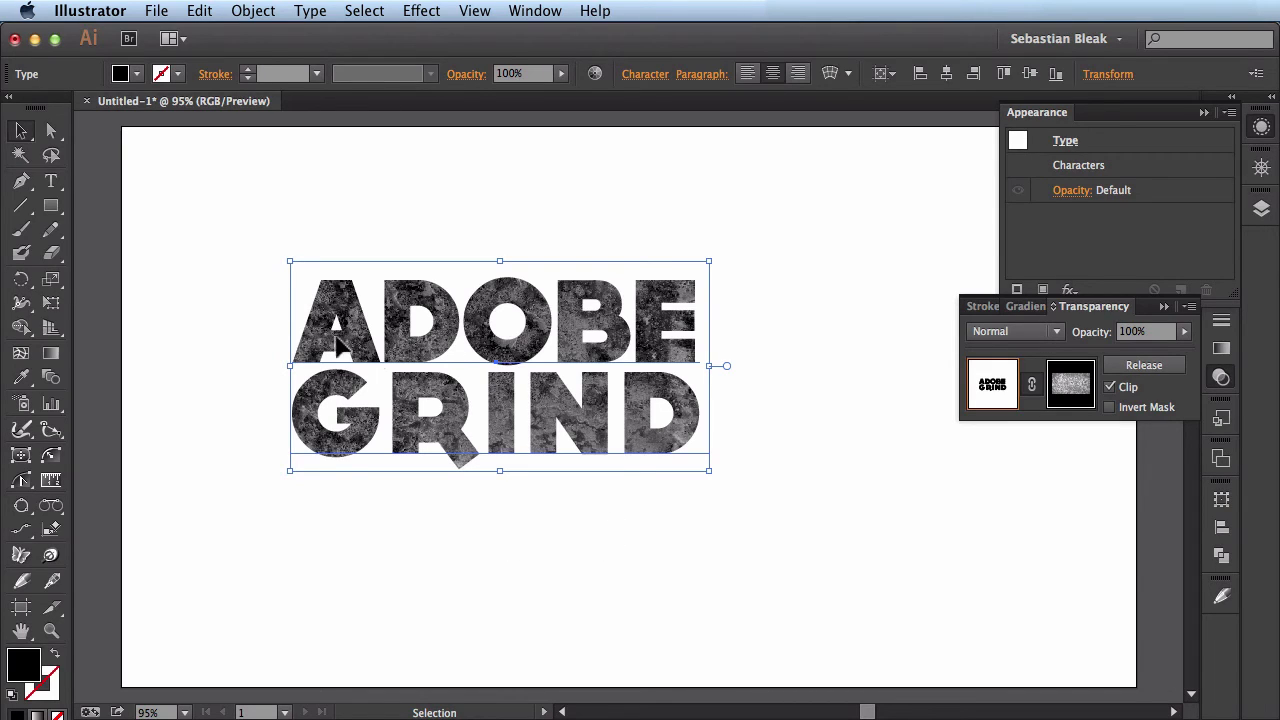
pyautogui.moveTo(884, 436)
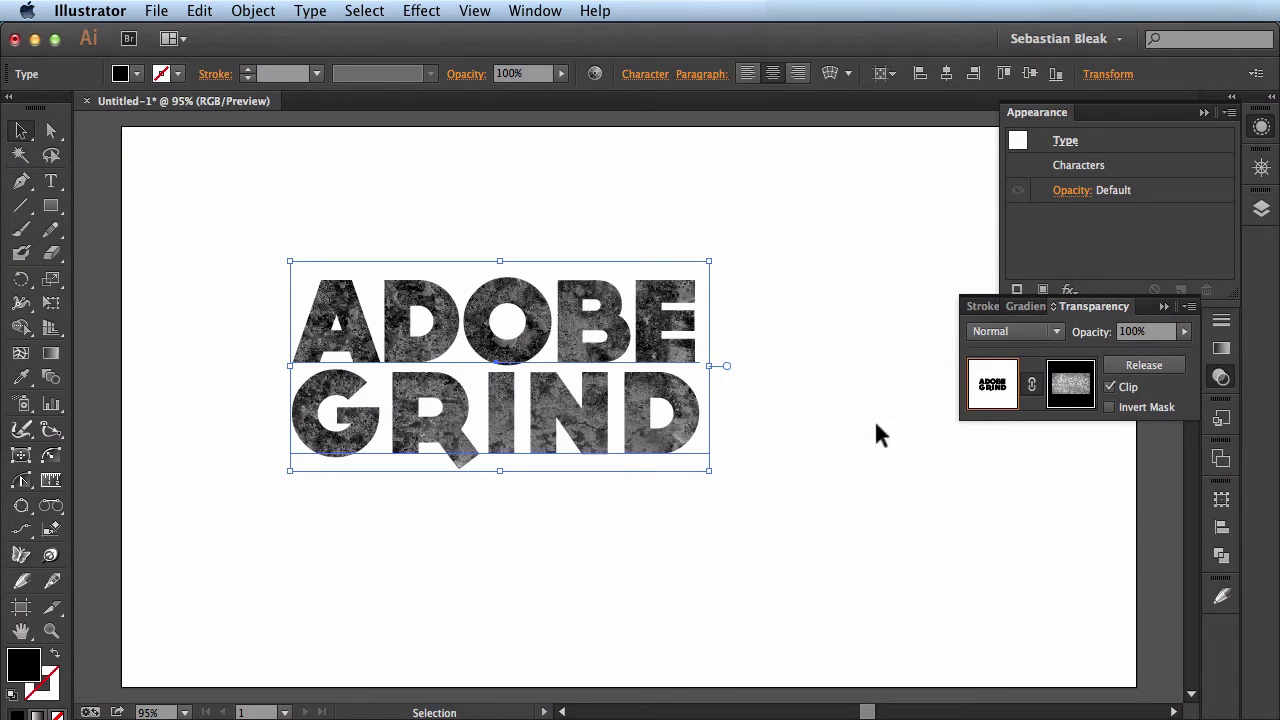
pyautogui.moveTo(1070, 384)
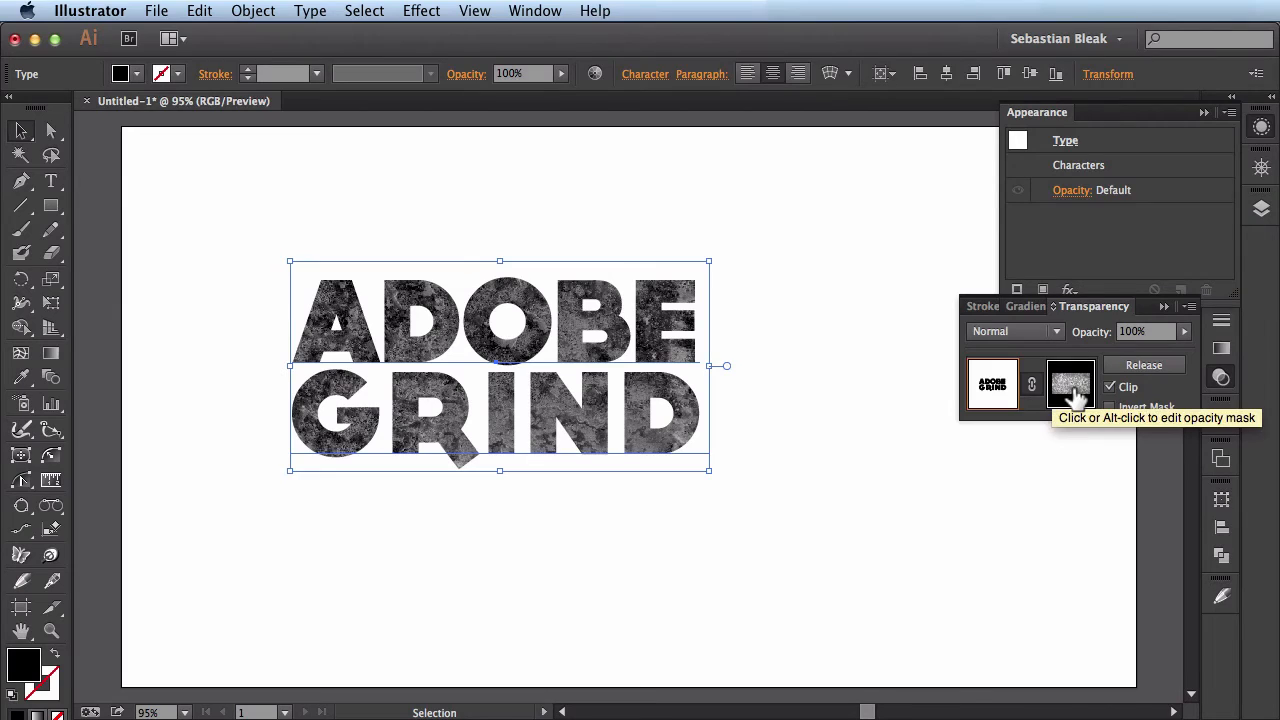
# - Darken the opacity mask's Phantasm Levels midtones so the brick texture erodes the letters more
pyautogui.click(1070, 382)
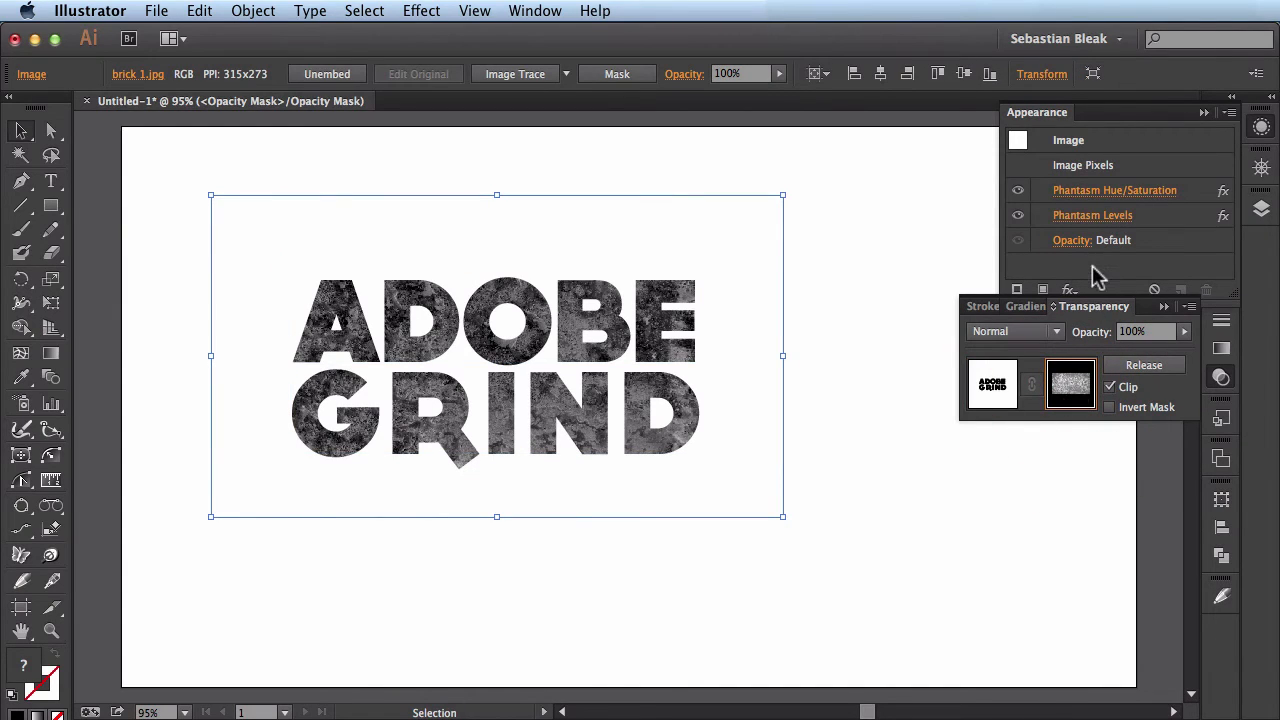
pyautogui.moveTo(1102, 216)
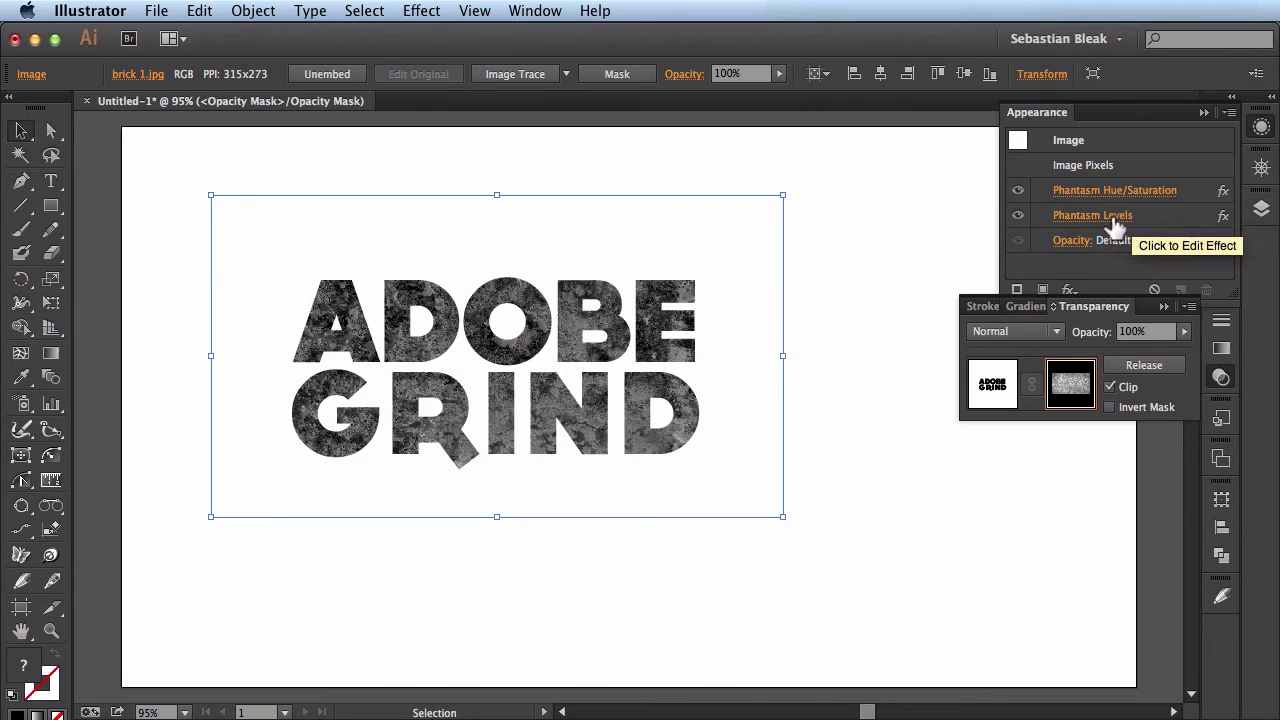
pyautogui.click(1092, 216)
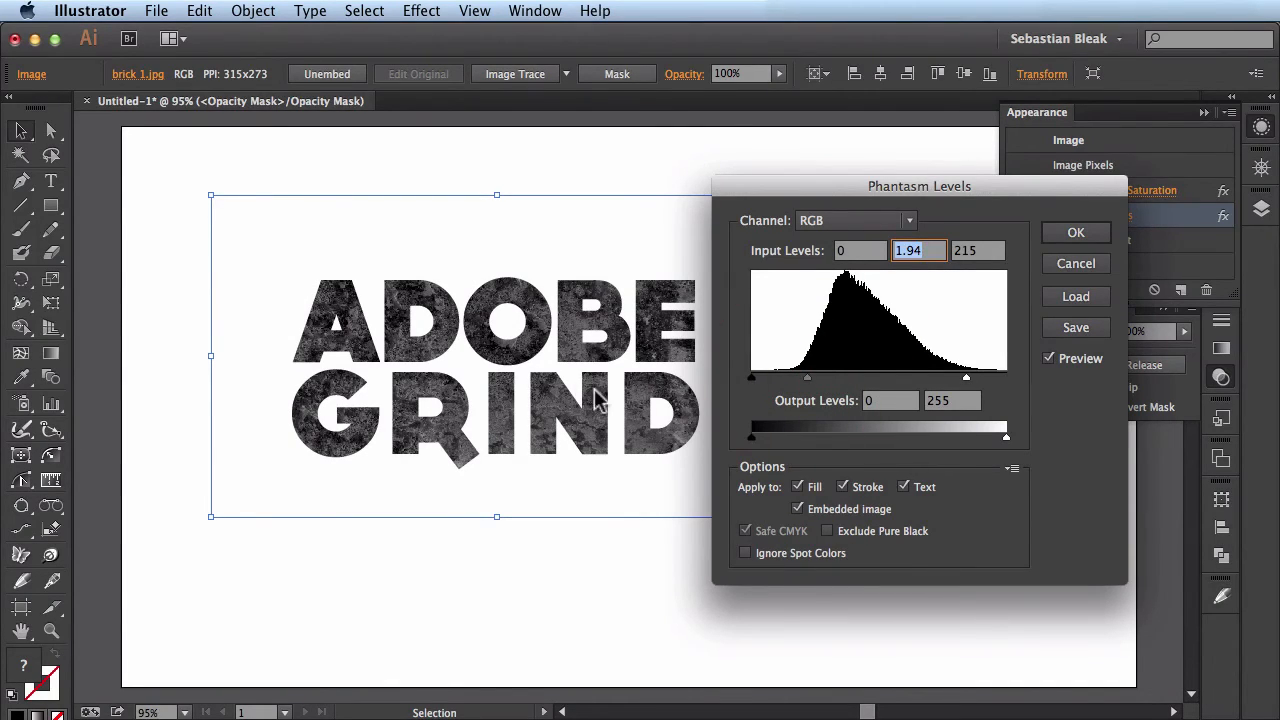
pyautogui.moveTo(812, 384)
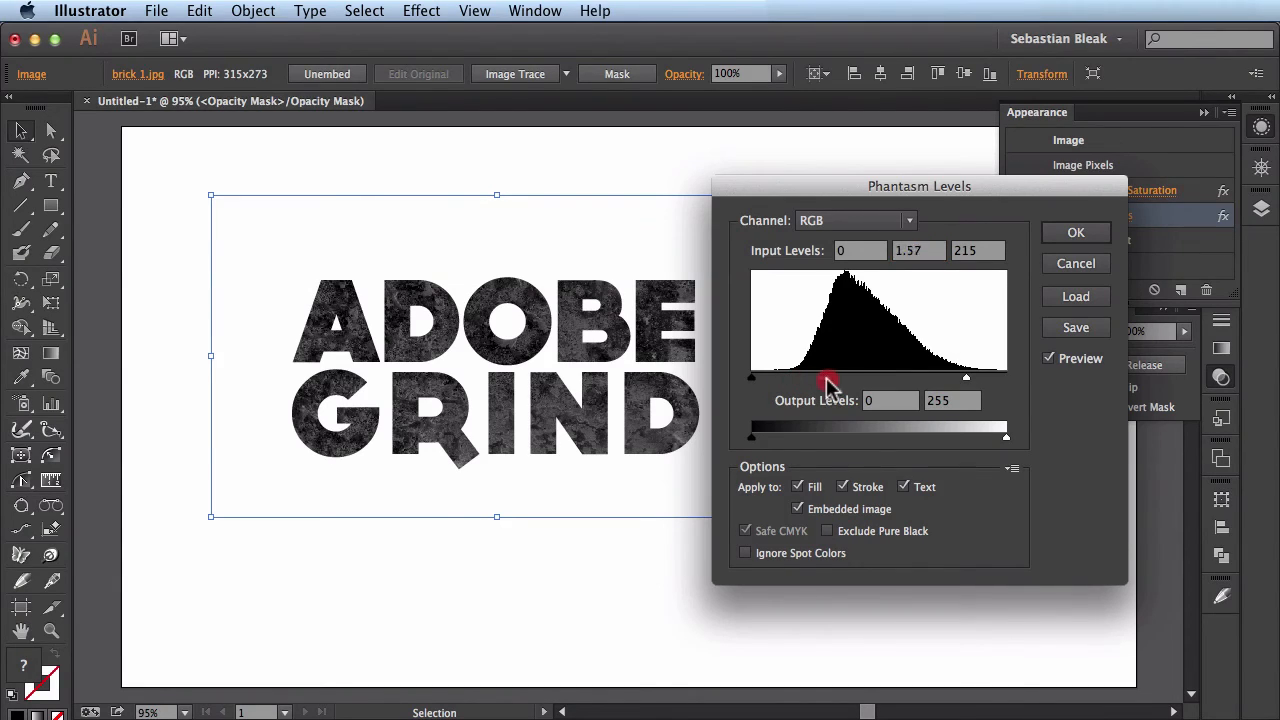
pyautogui.moveTo(832, 378); pyautogui.dragTo(888, 378)
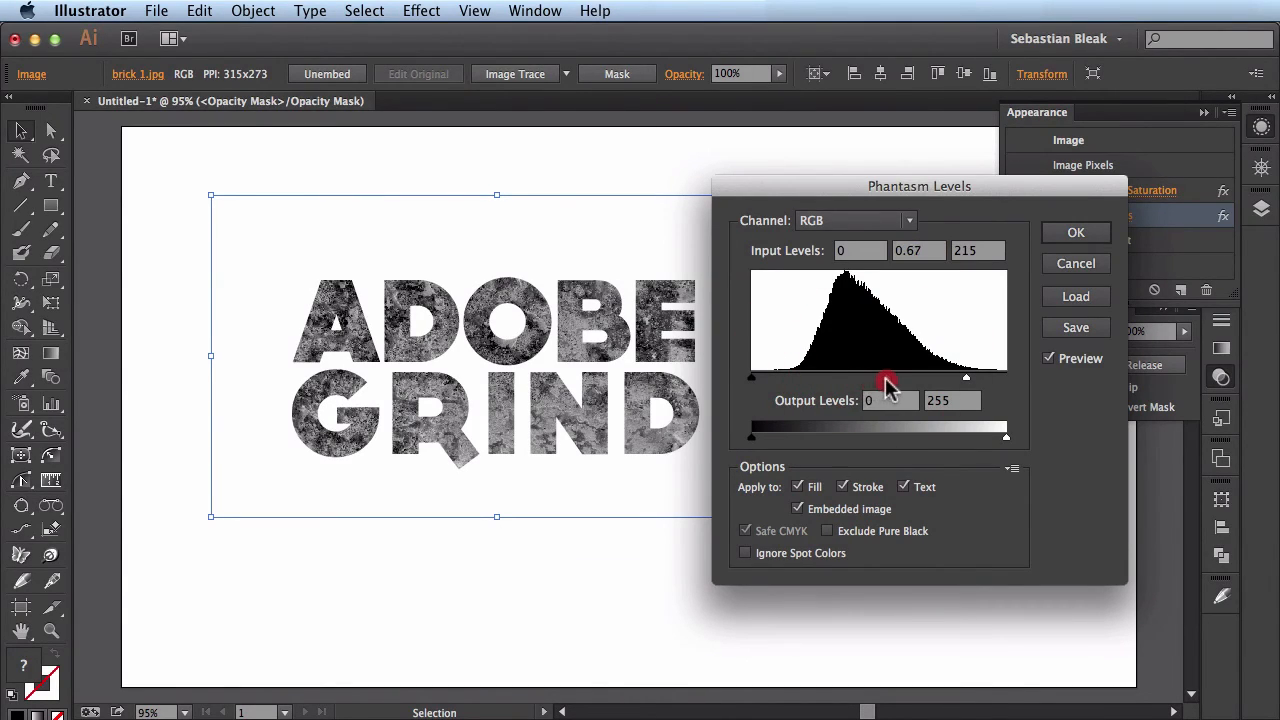
pyautogui.moveTo(888, 376); pyautogui.dragTo(888, 376)
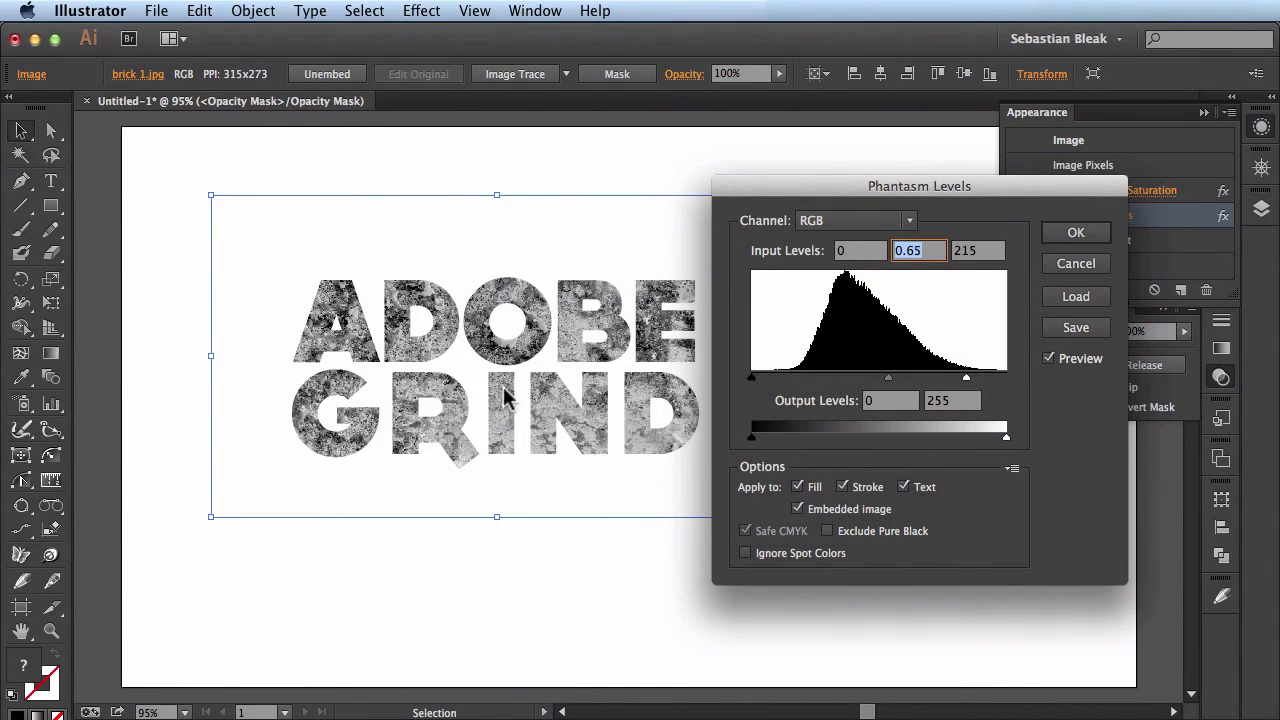
pyautogui.click(1076, 232)
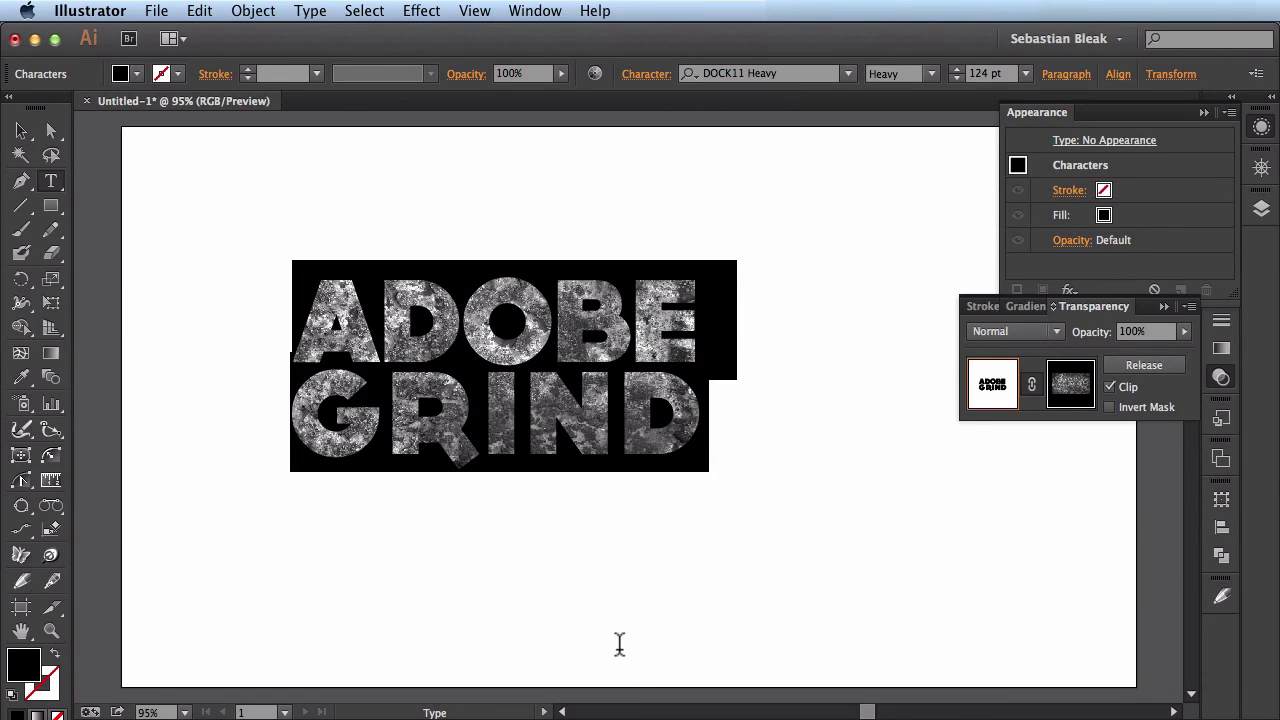
# - Retype the masked text as NSLWK, keeping the distressed brick texture
pyautogui.press('shift+n')
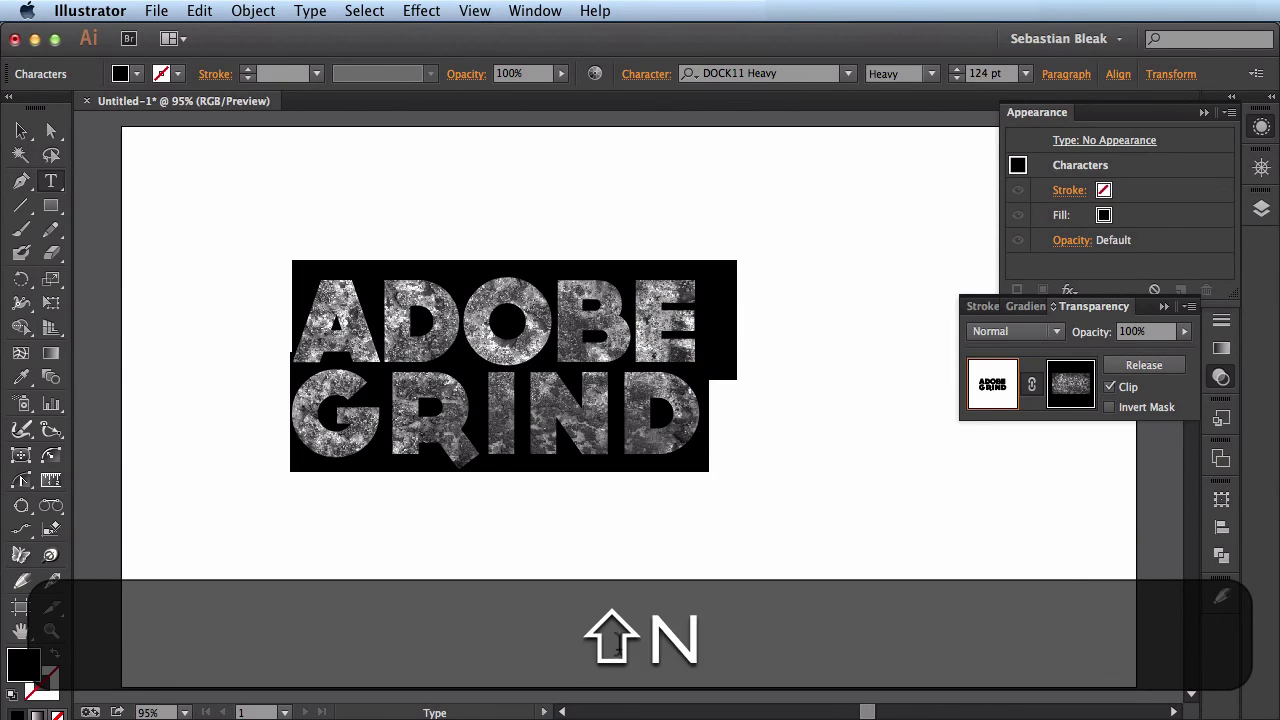
pyautogui.write('NSLWK')
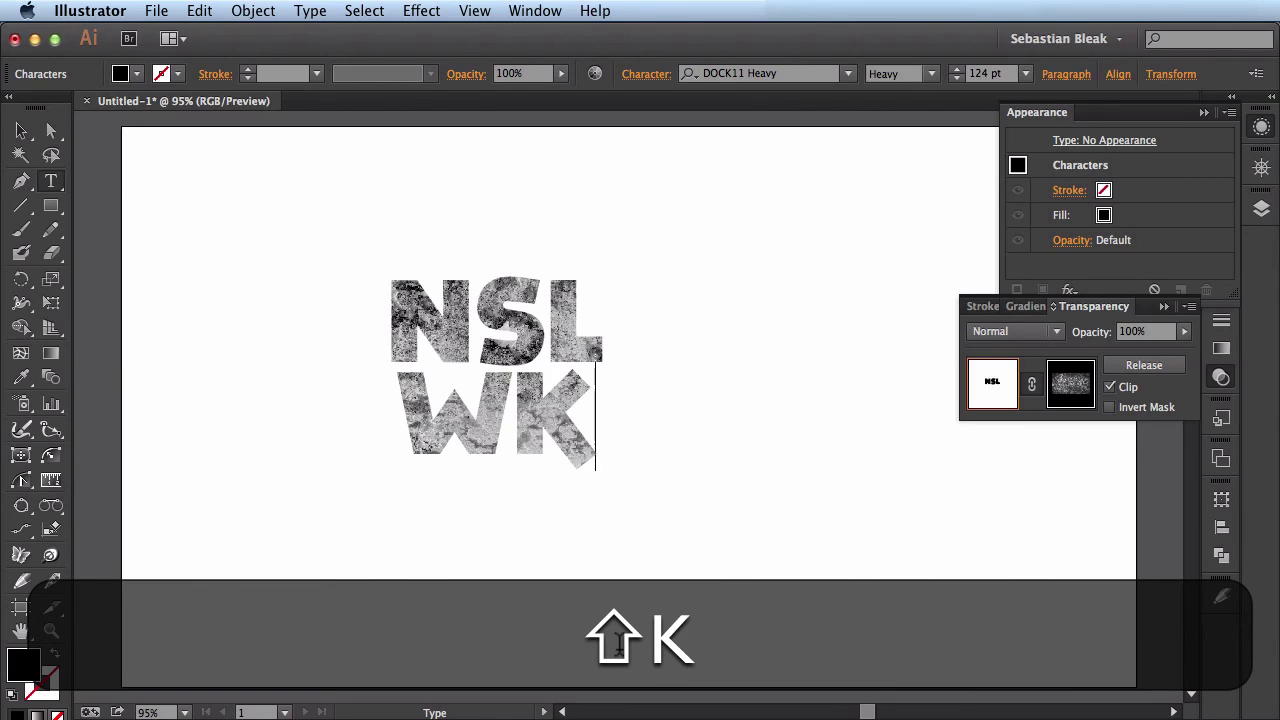